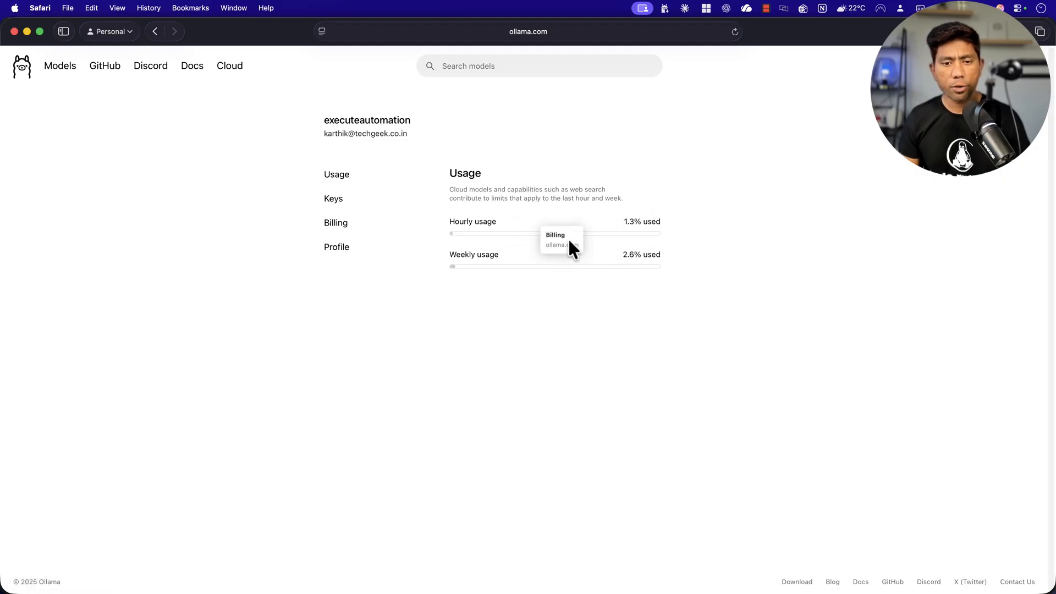
mouse_move(616, 275)
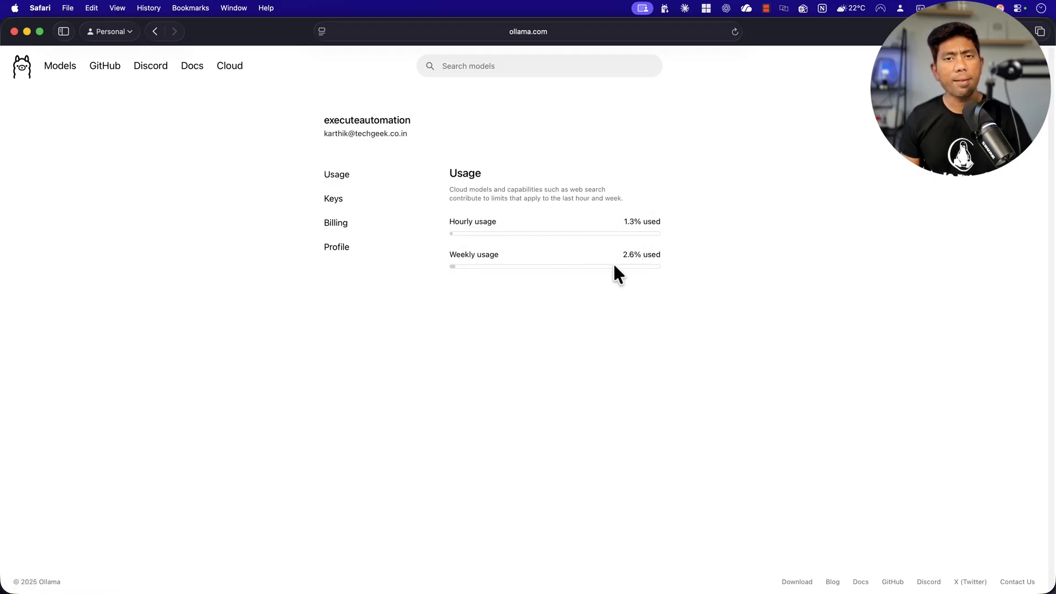
Browse the cloud models catalogue down to the gemini-3-pro-preview and cogito-2.1 entries, highlighting gemini-3-pro-preview
double_click(629, 254)
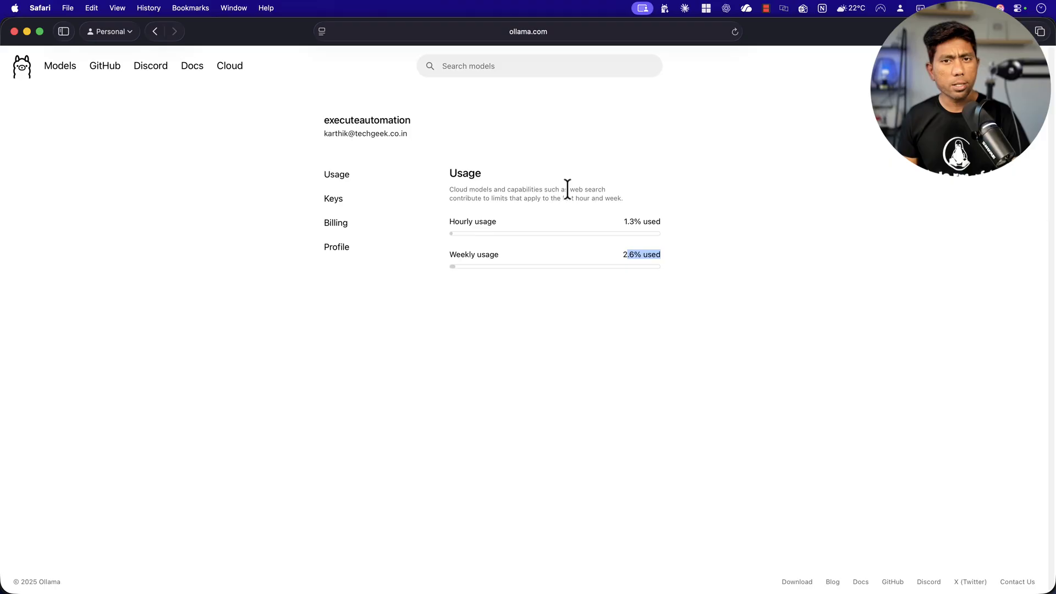
mouse_move(139, 105)
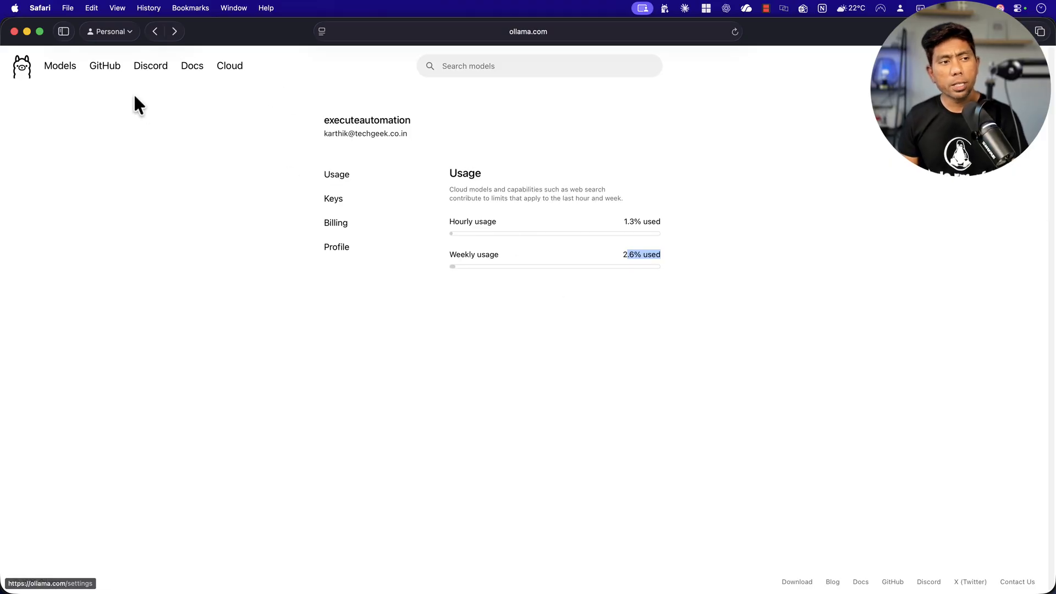
left_click(59, 64)
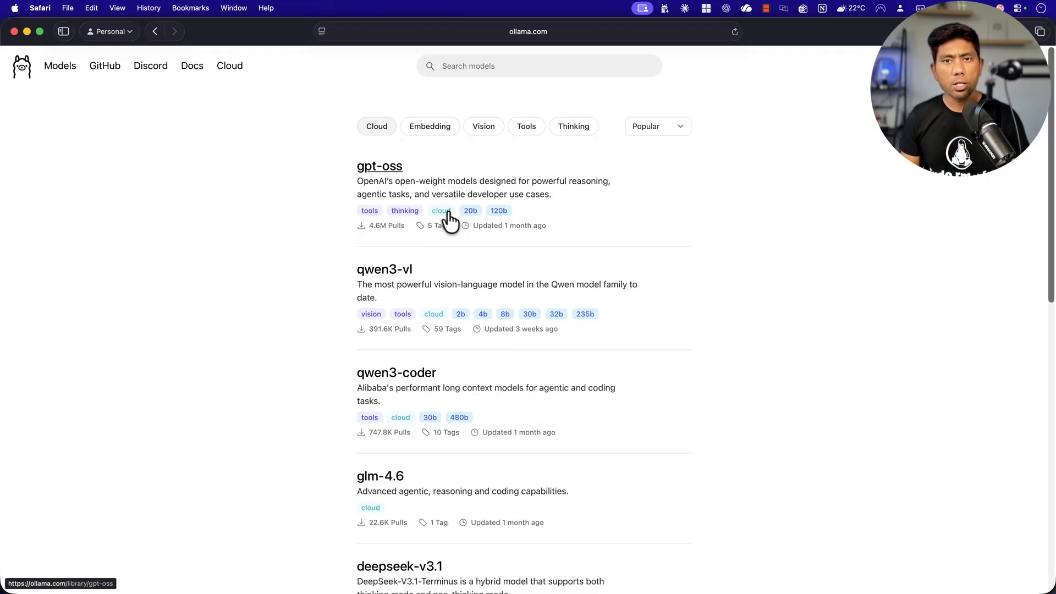
mouse_move(426, 430)
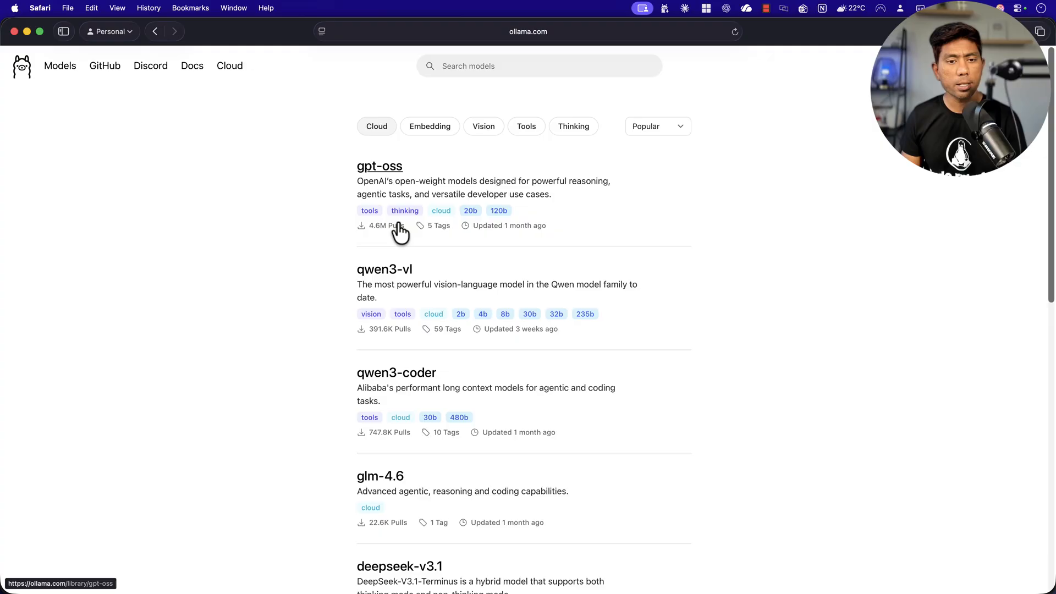
mouse_move(509, 221)
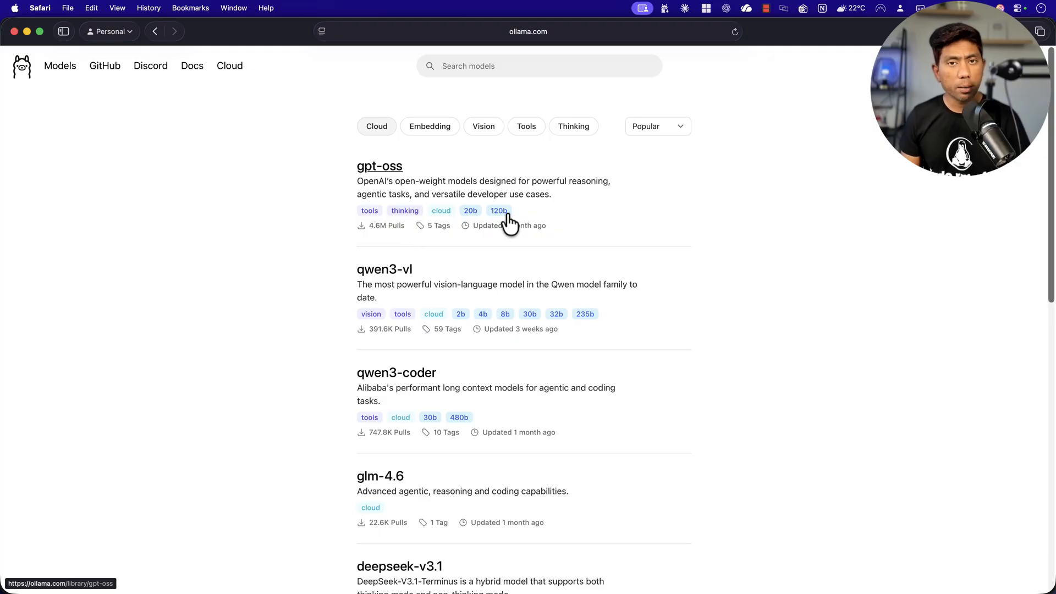
mouse_move(385, 269)
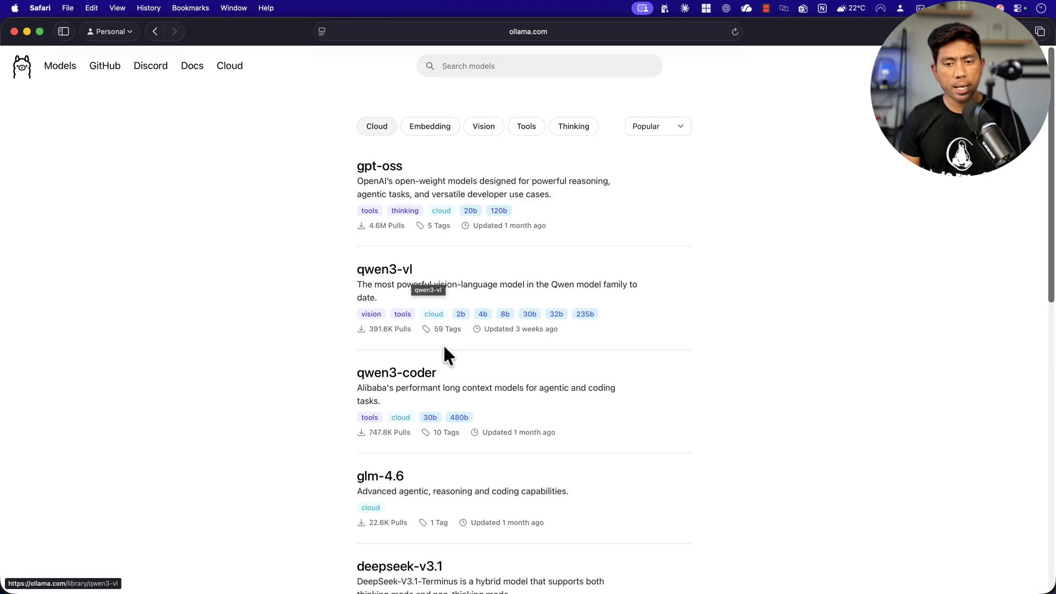
mouse_move(595, 328)
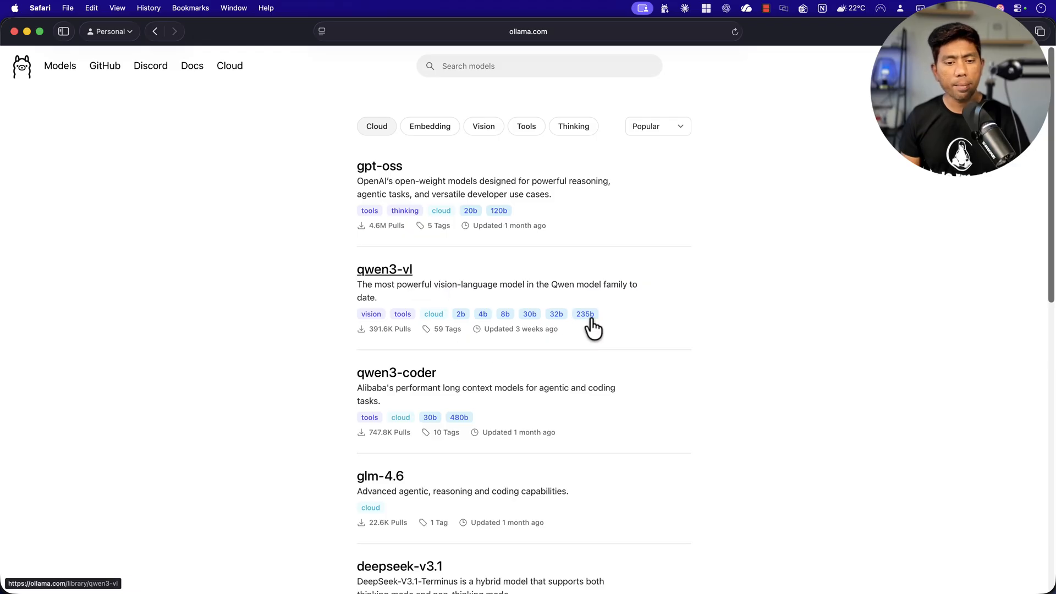
mouse_move(396, 373)
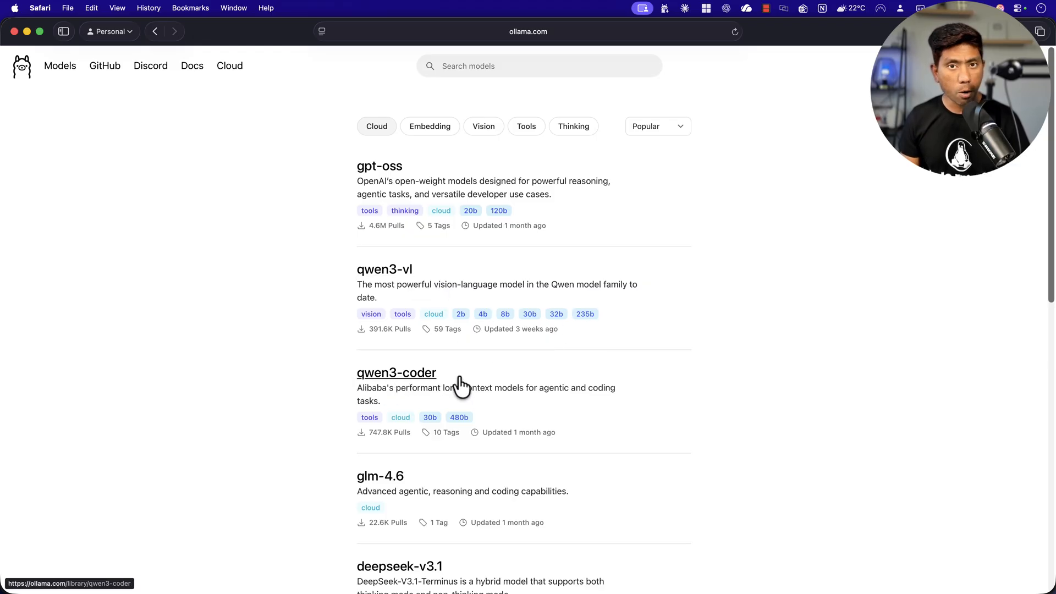
mouse_move(463, 430)
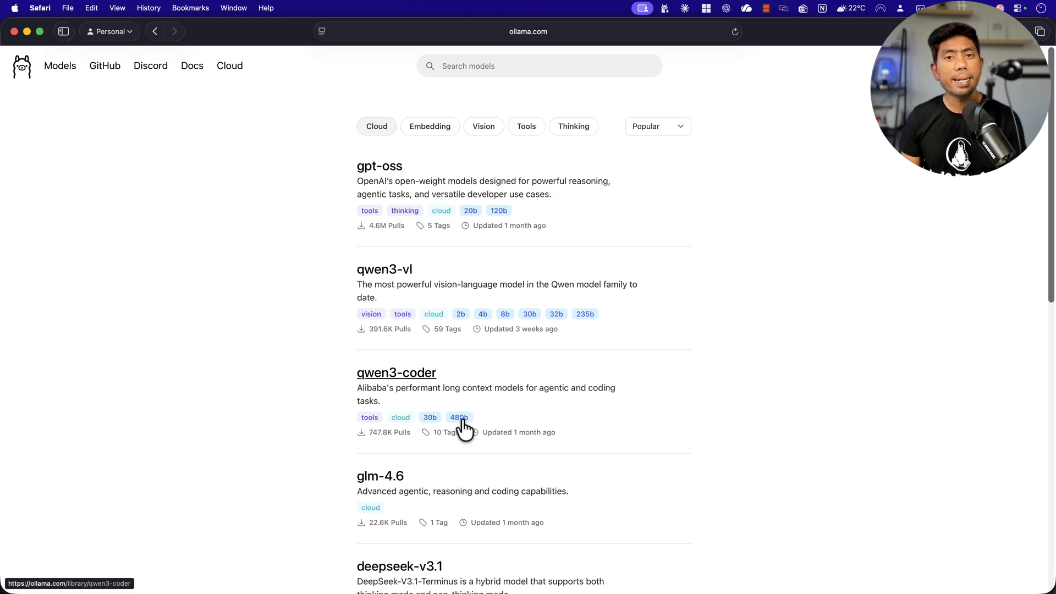
scroll("down", 3)
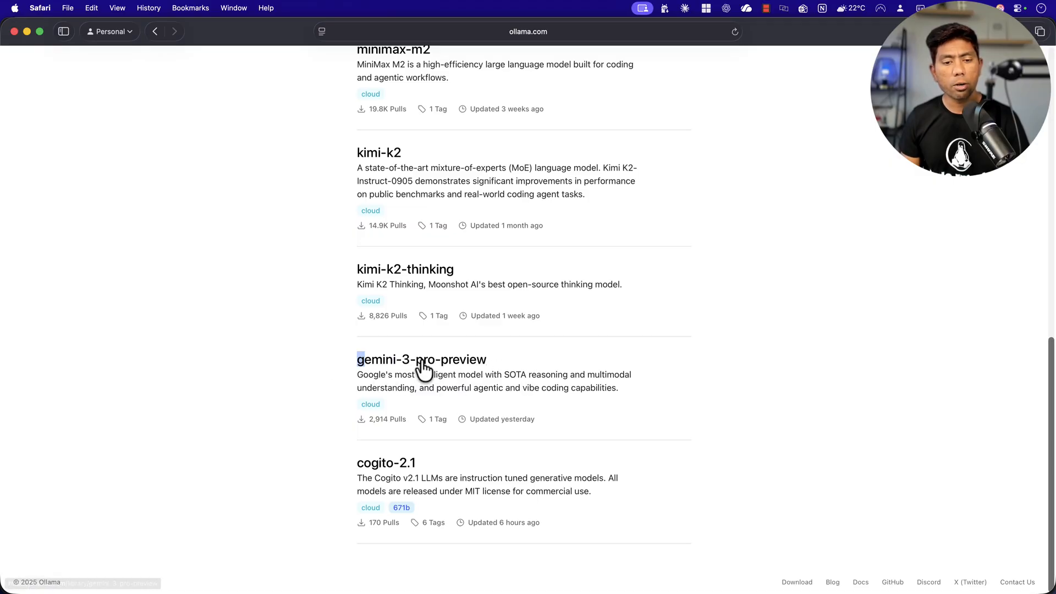
left_click_drag(356, 358, 620, 419)
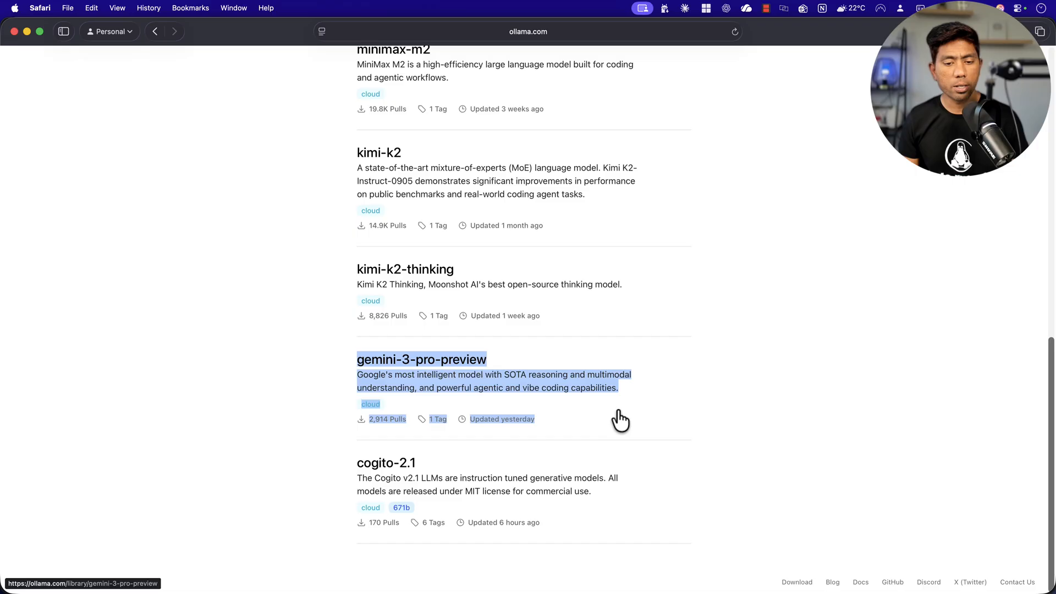
View the gemini-3-pro-preview model page with its benchmark results table
left_click(421, 358)
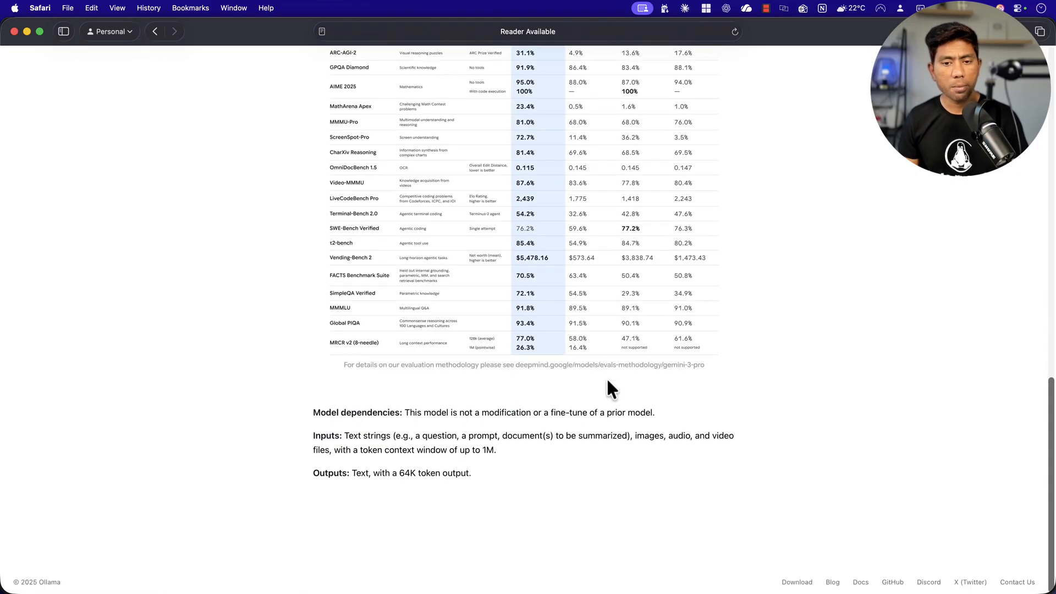
left_click(155, 31)
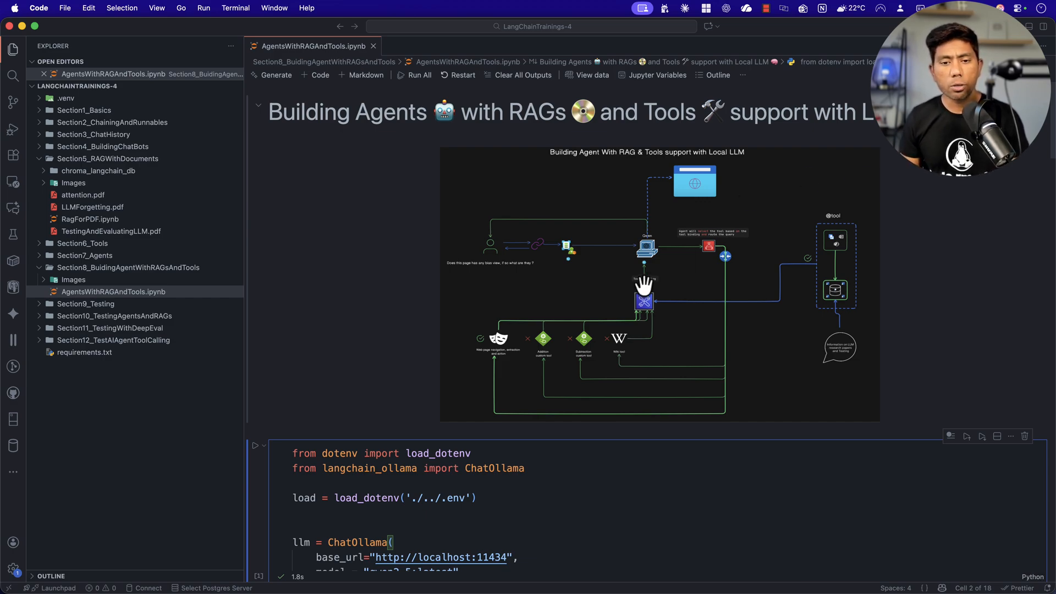
Scroll the AgentsWithRAGAndTools notebook to the ChatOllama cell using qwen2.5:latest
scroll("down", 3)
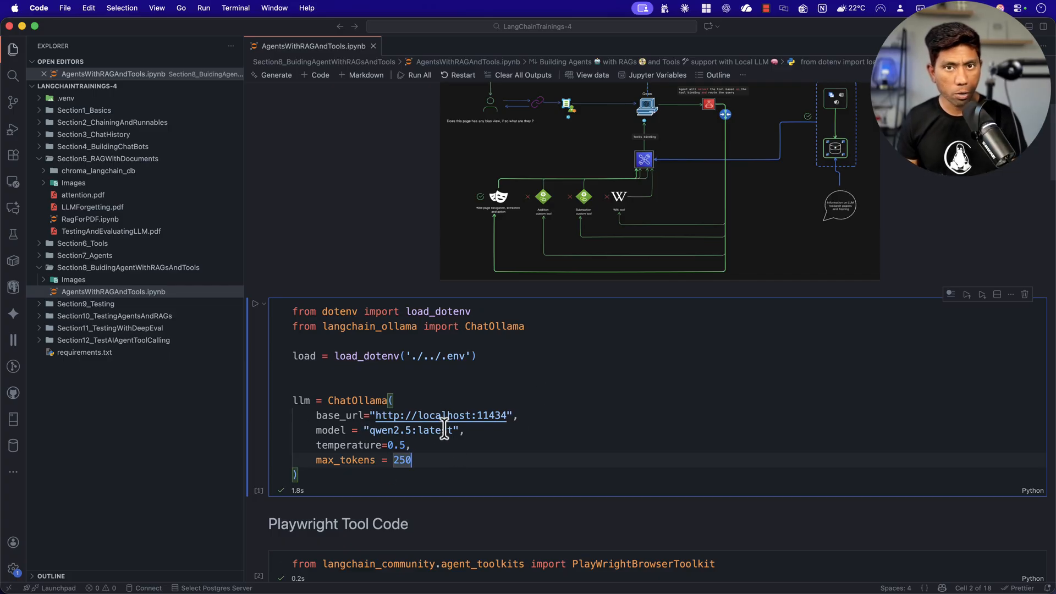
scroll("down", 3)
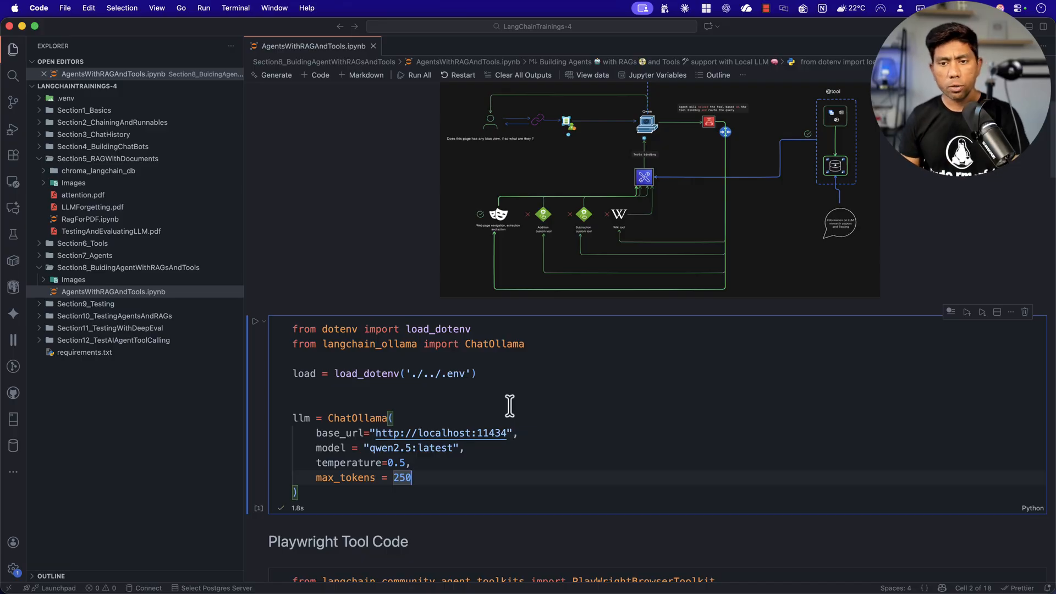
scroll("down", 3)
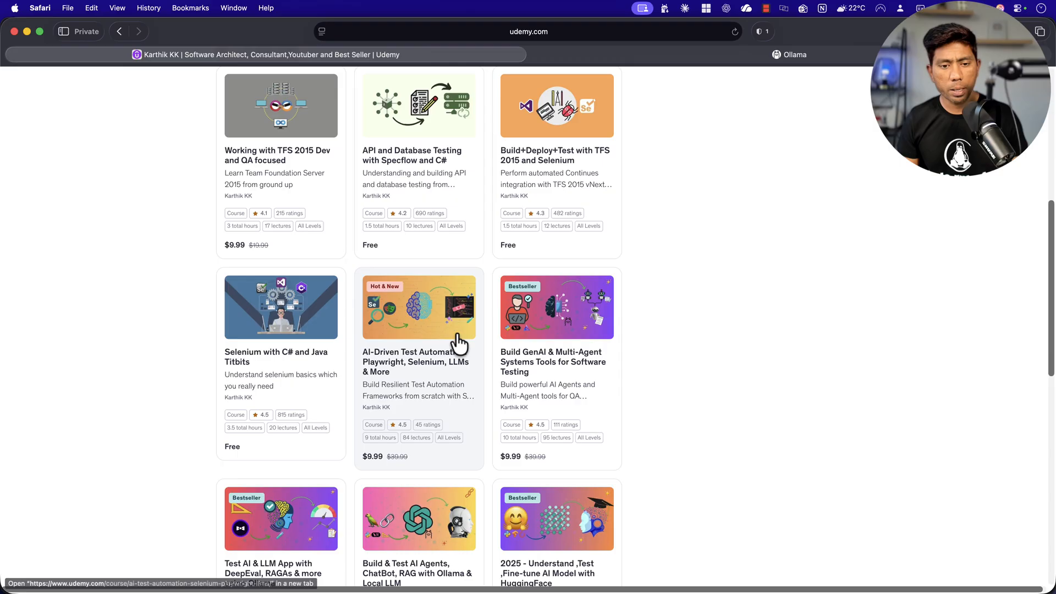
Bring up the 'Build & Test AI Agents, ChatBot, RAG with Ollama & Local LLM' course page in its own tab
scroll("down", 3)
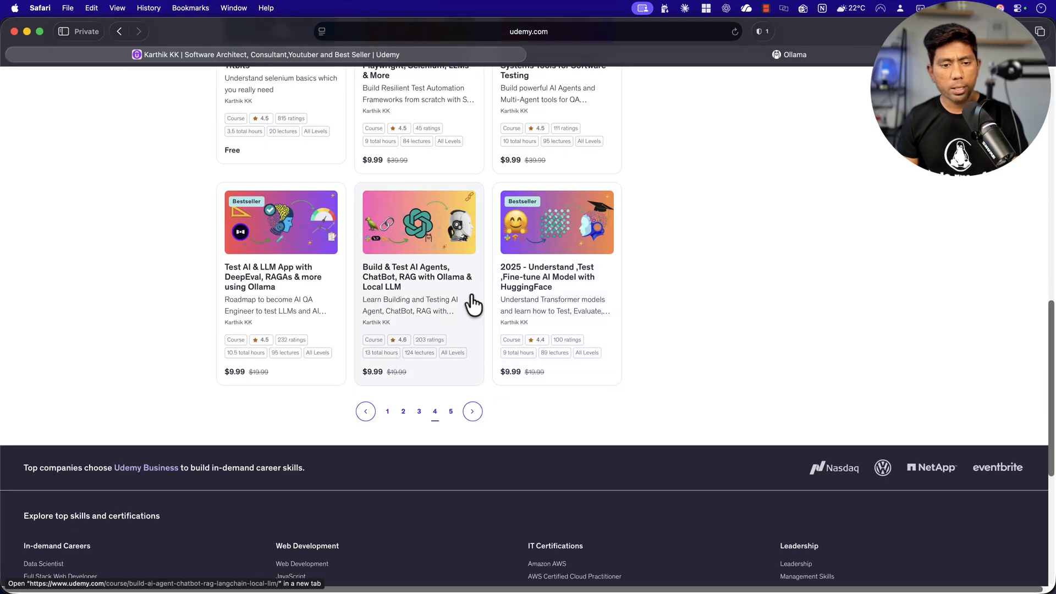
mouse_move(416, 286)
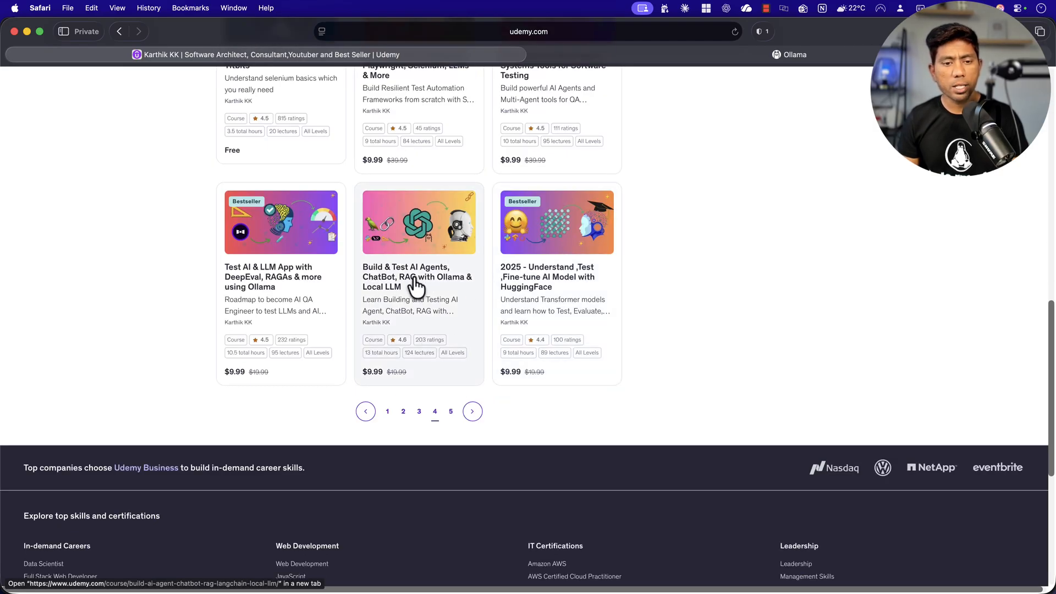
left_click(416, 276)
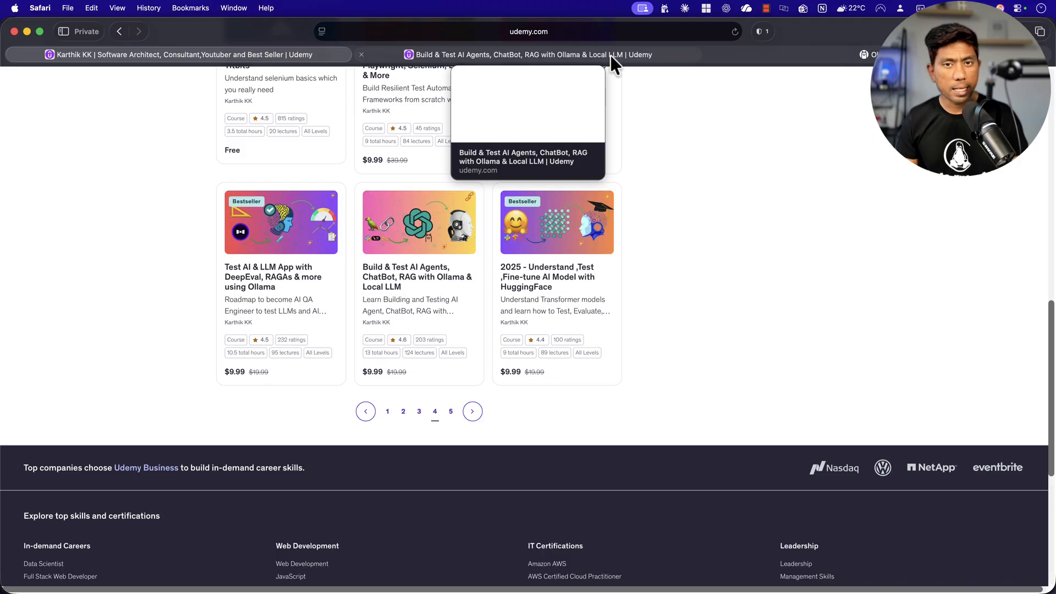
left_click(518, 55)
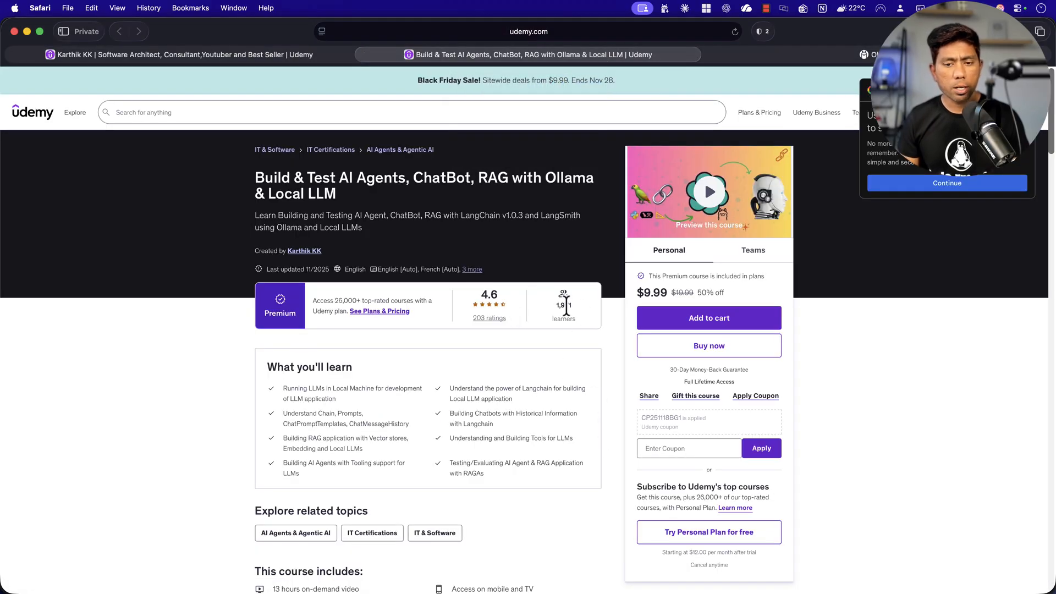
Reveal the remaining 9 curriculum sections so the RAG section's lectures are listed
scroll("down", 3)
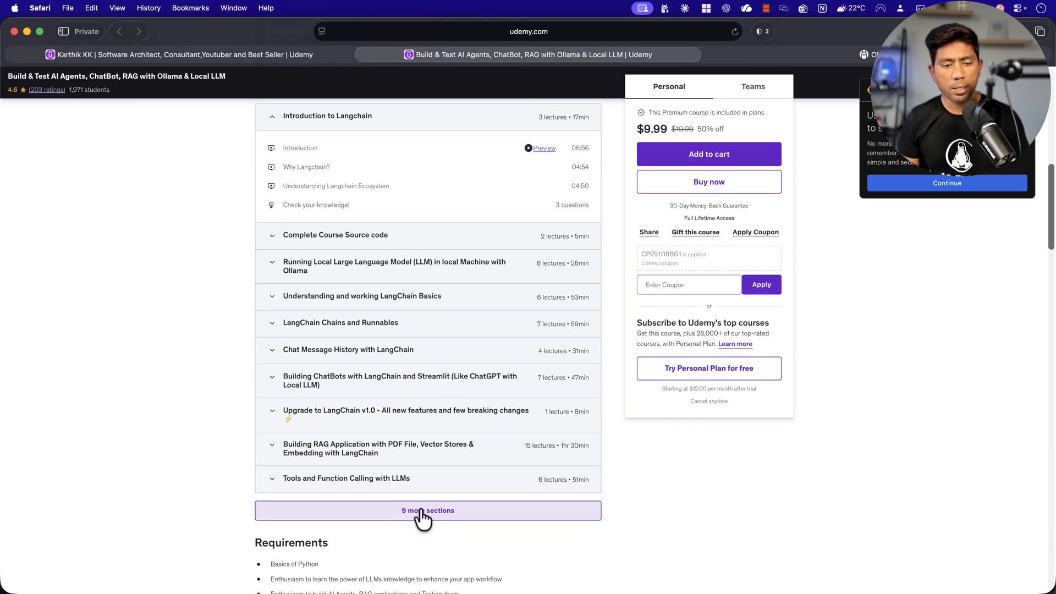
left_click(428, 509)
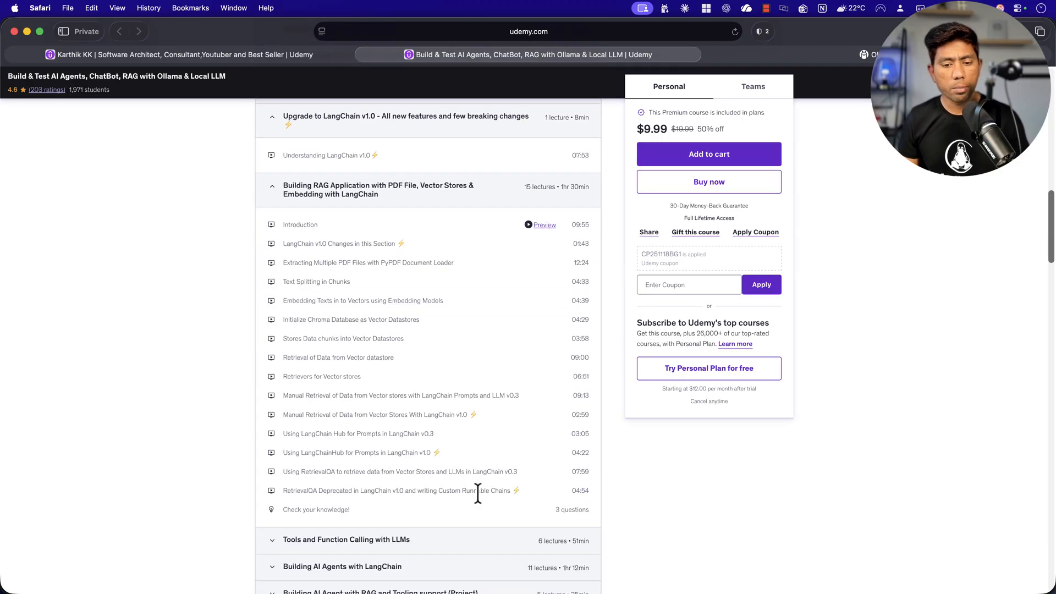
mouse_move(544, 513)
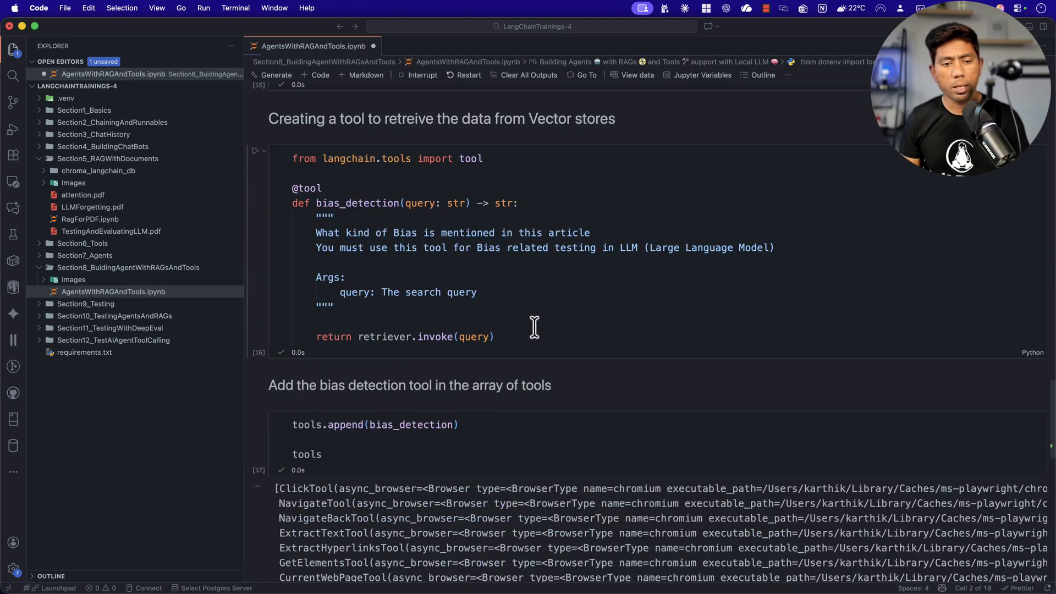
Scroll to the bias_detection retriever tool and the Creating Agent cell while the notebook re-runs
scroll("down", 3)
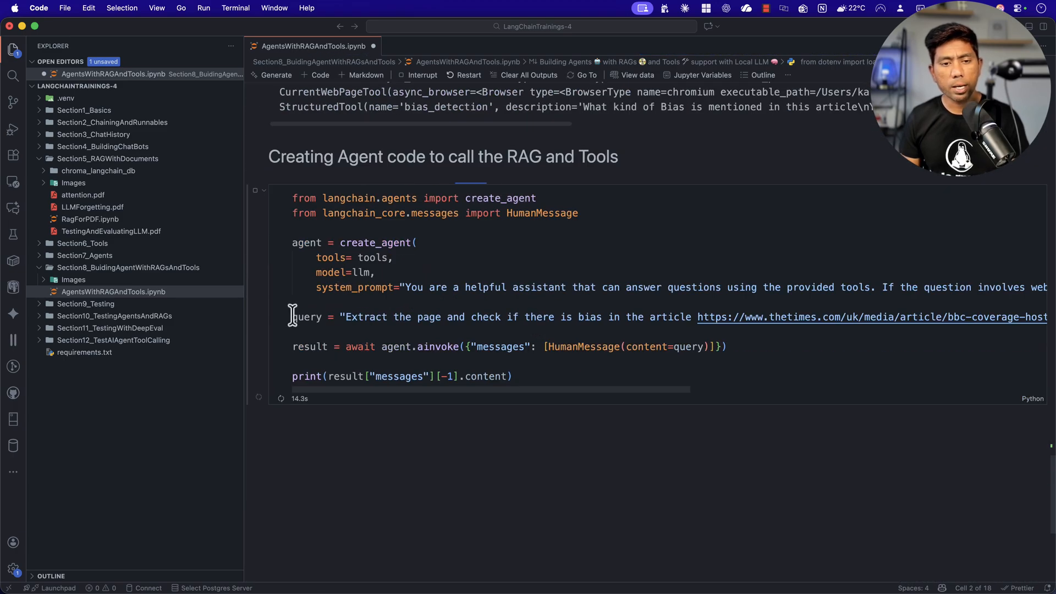
mouse_move(518, 407)
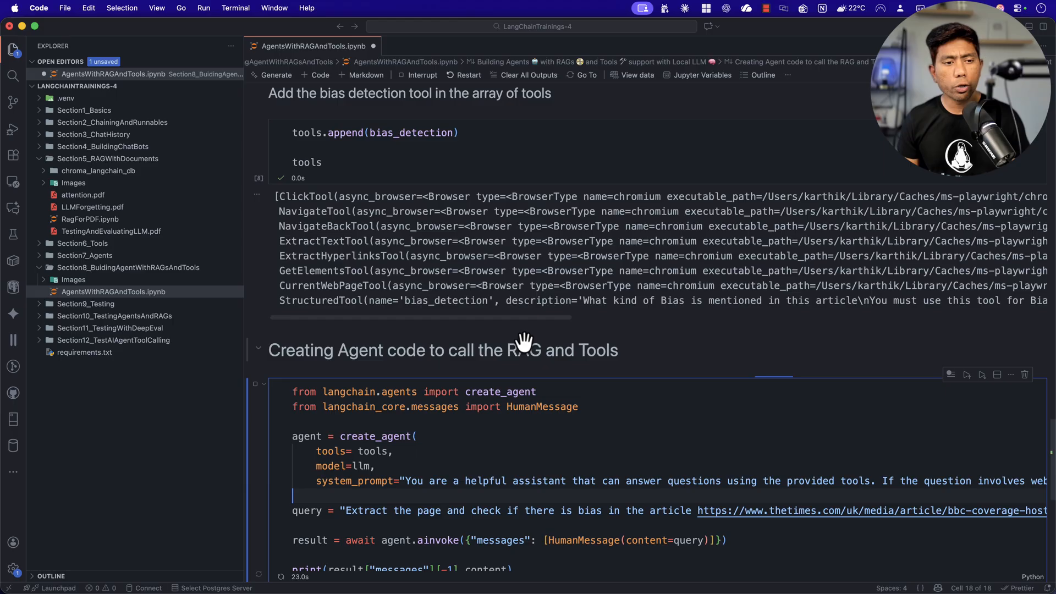
mouse_move(526, 353)
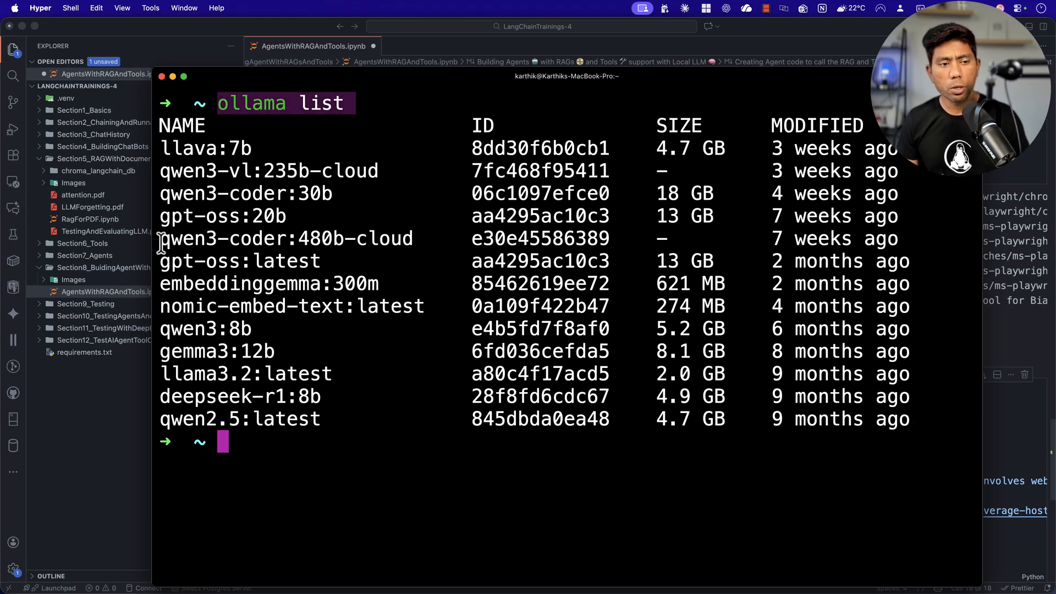
Highlight the ollama list command and the -cloud suffix on qwen3-coder:480b-cloud
double_click(222, 239)
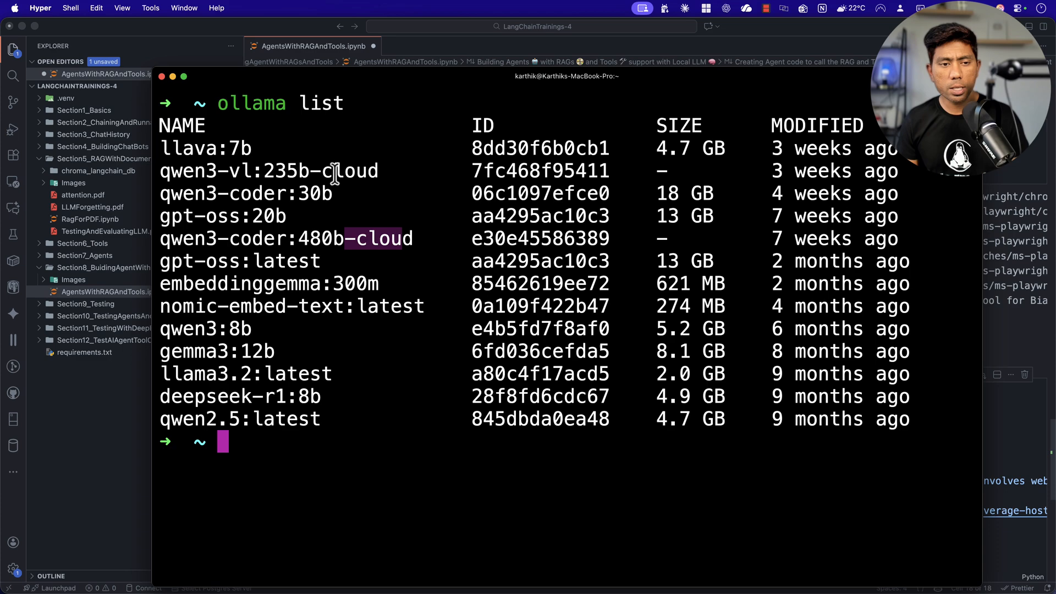
double_click(361, 170)
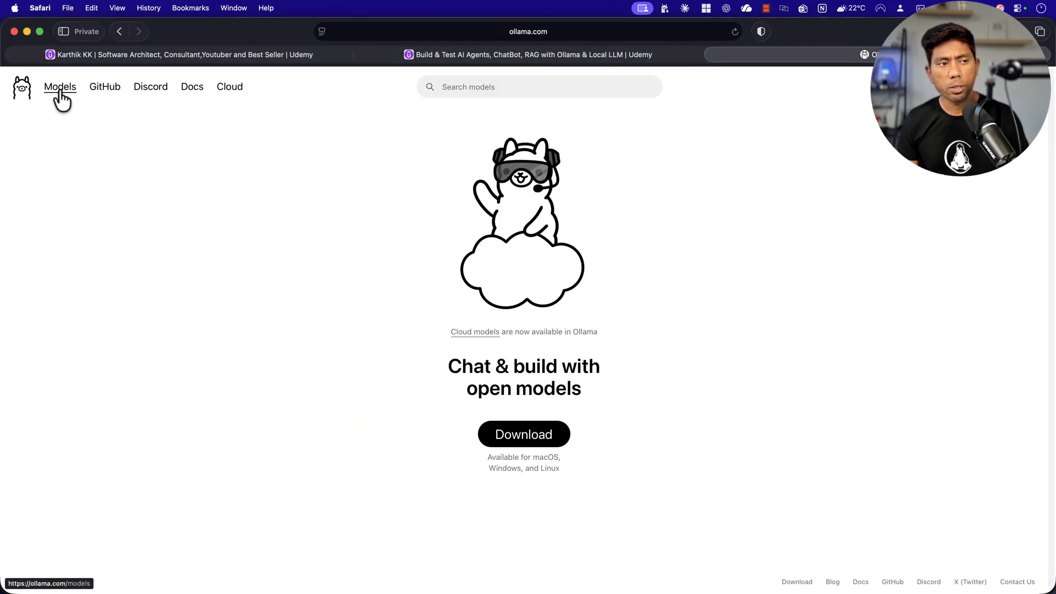
Scroll the cloud models catalogue and view the deepseek-v3.1 model's details
left_click(60, 86)
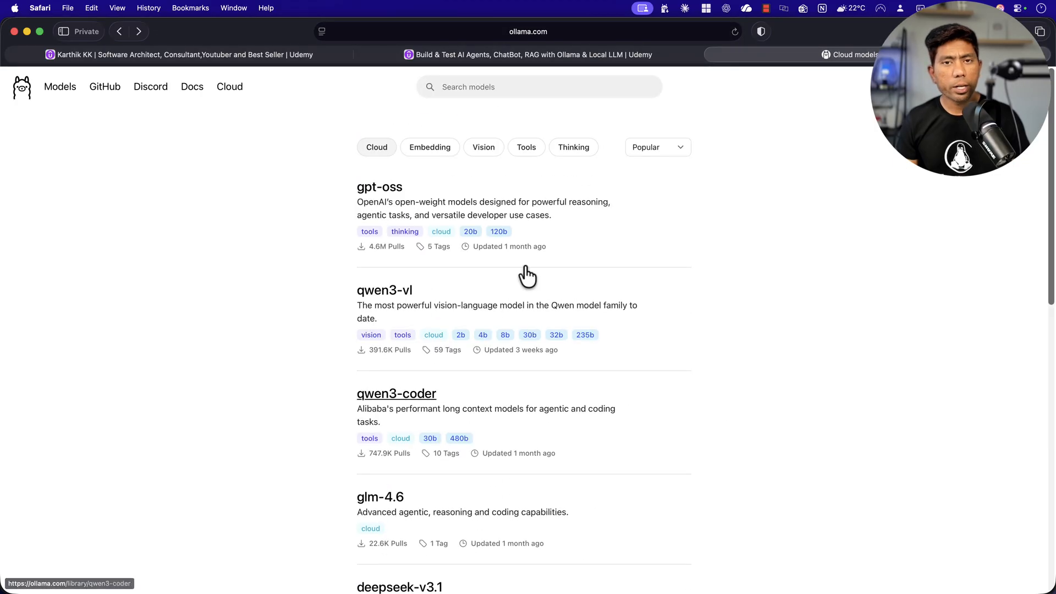
scroll("down", 3)
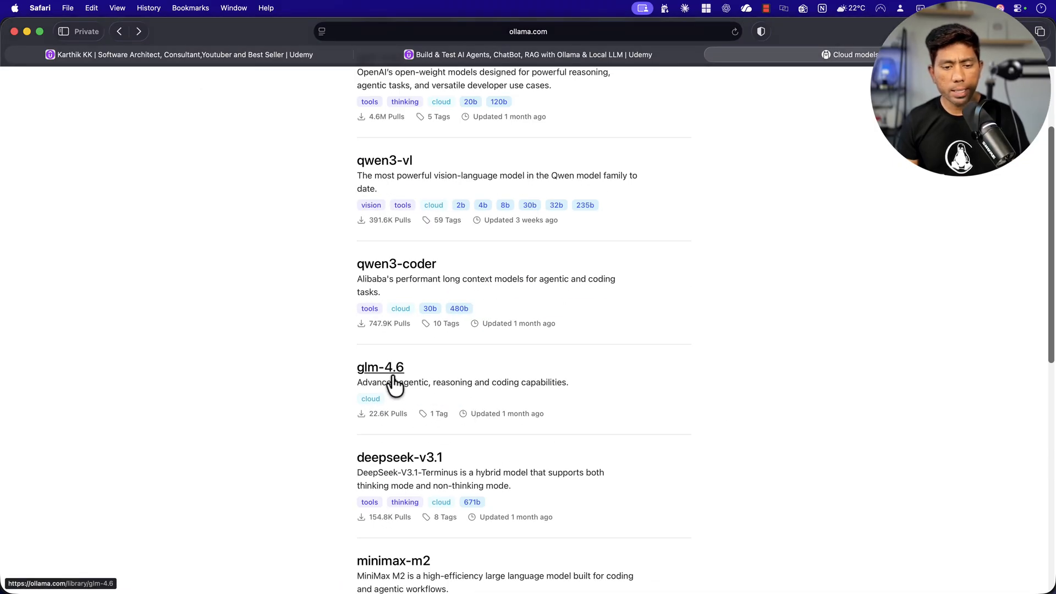
scroll("down", 3)
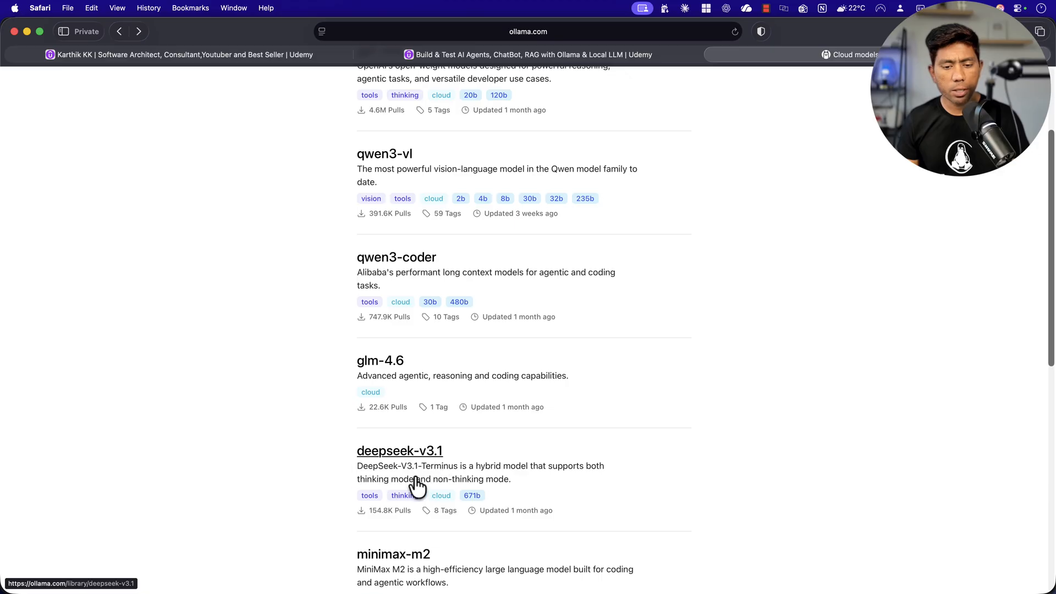
left_click(398, 451)
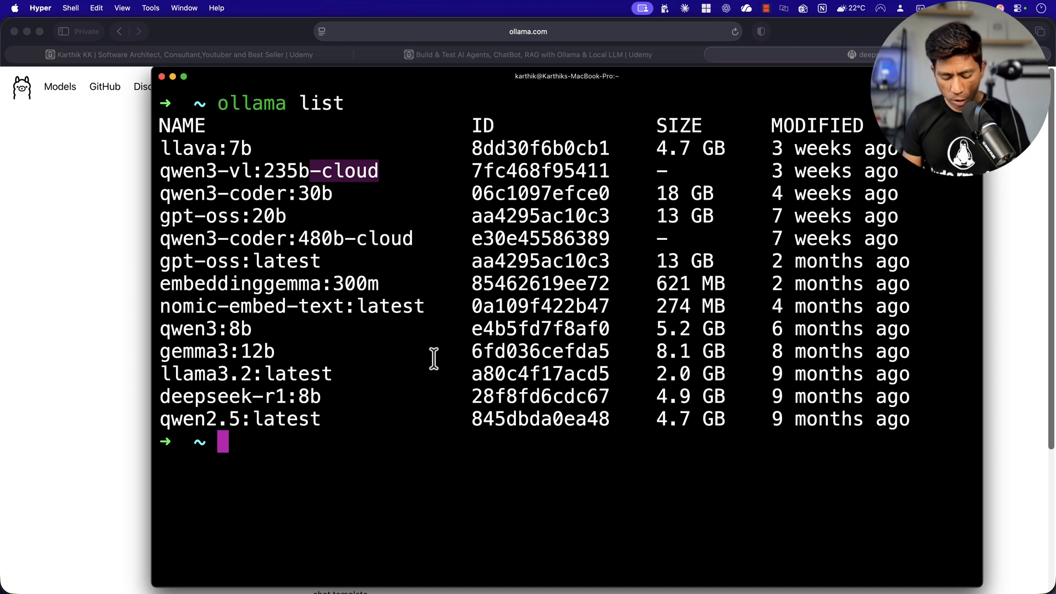
Run ollama run deepseek-v3.1:671b-cloud and send it the greeting 'how are you doing'
type("deepseek-v3.1:671b-cloud")
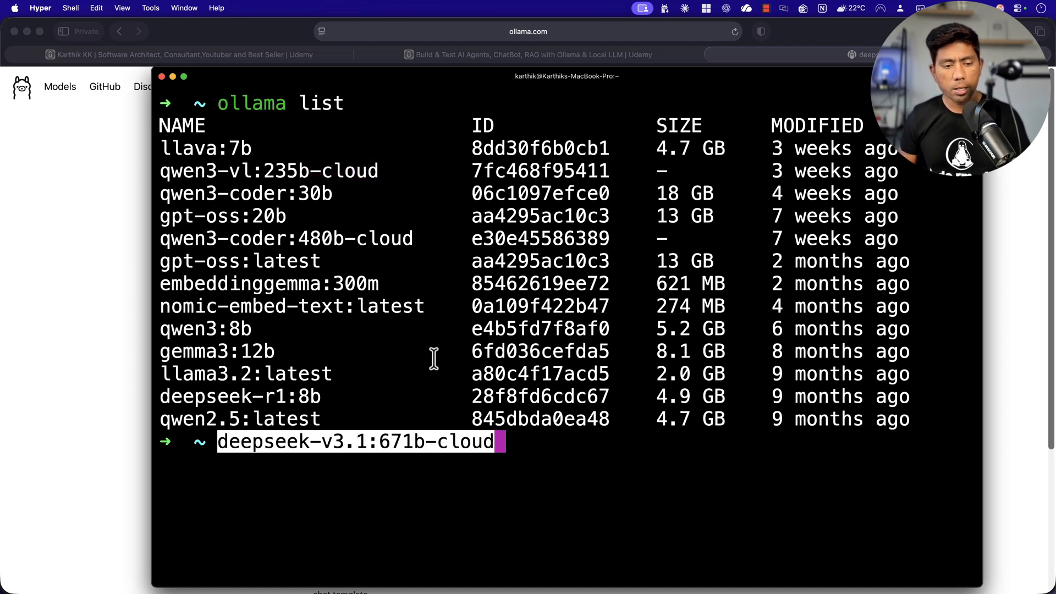
type("ollama run")
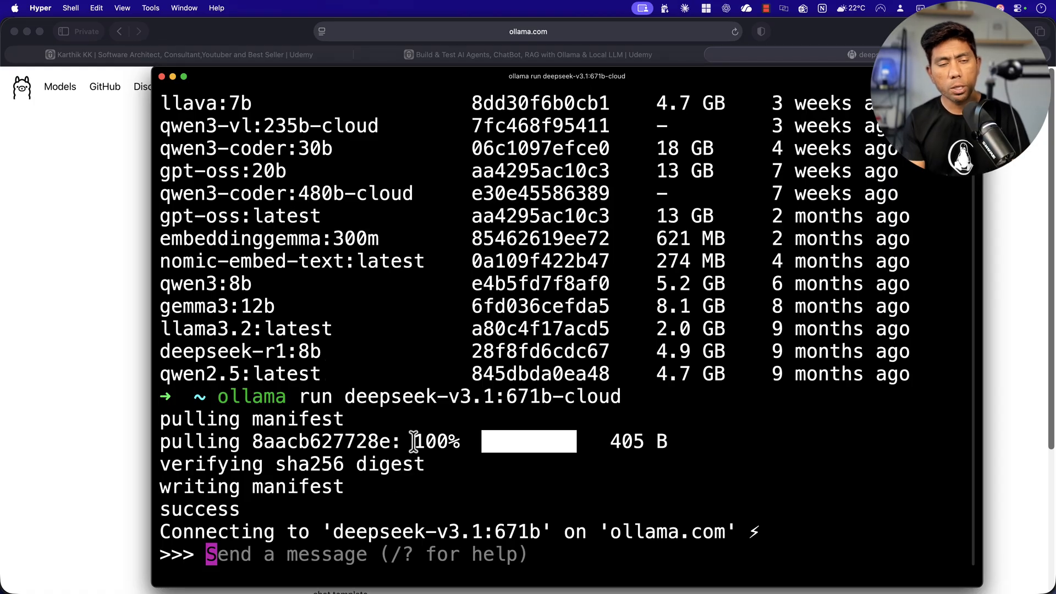
mouse_move(419, 530)
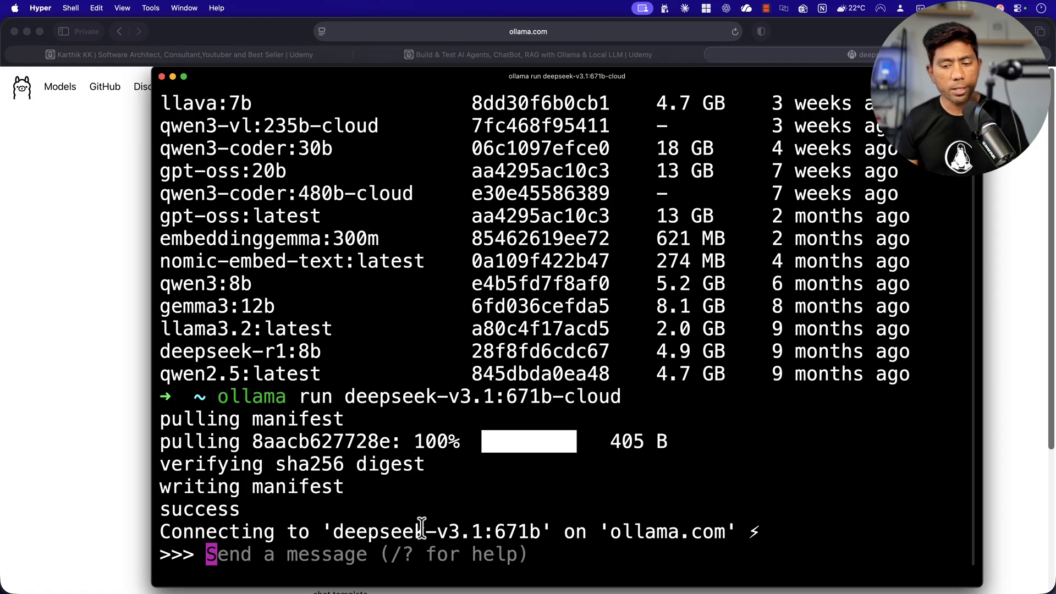
mouse_move(515, 501)
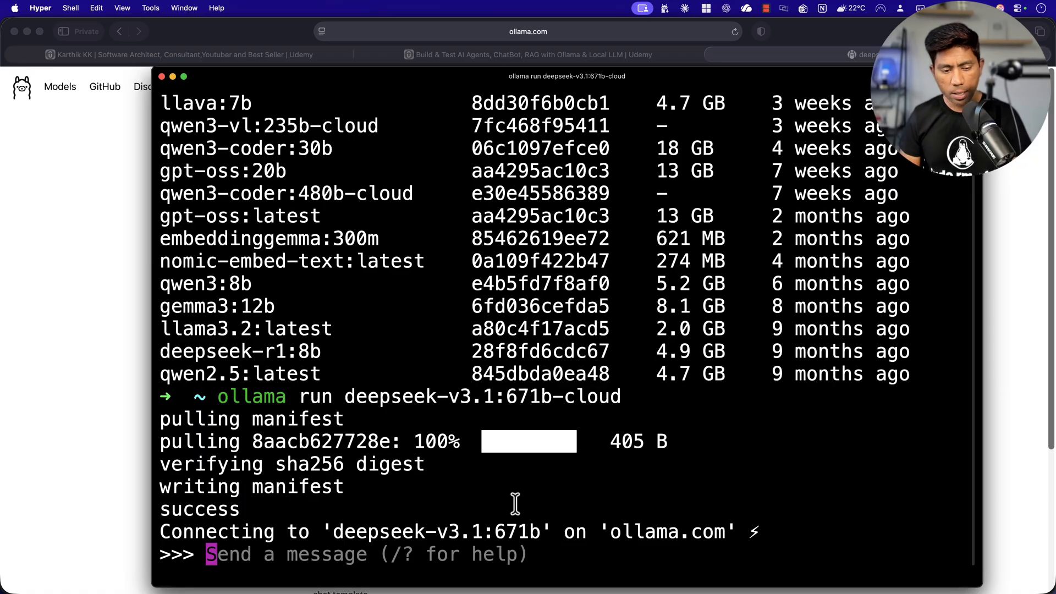
type("how are you doing")
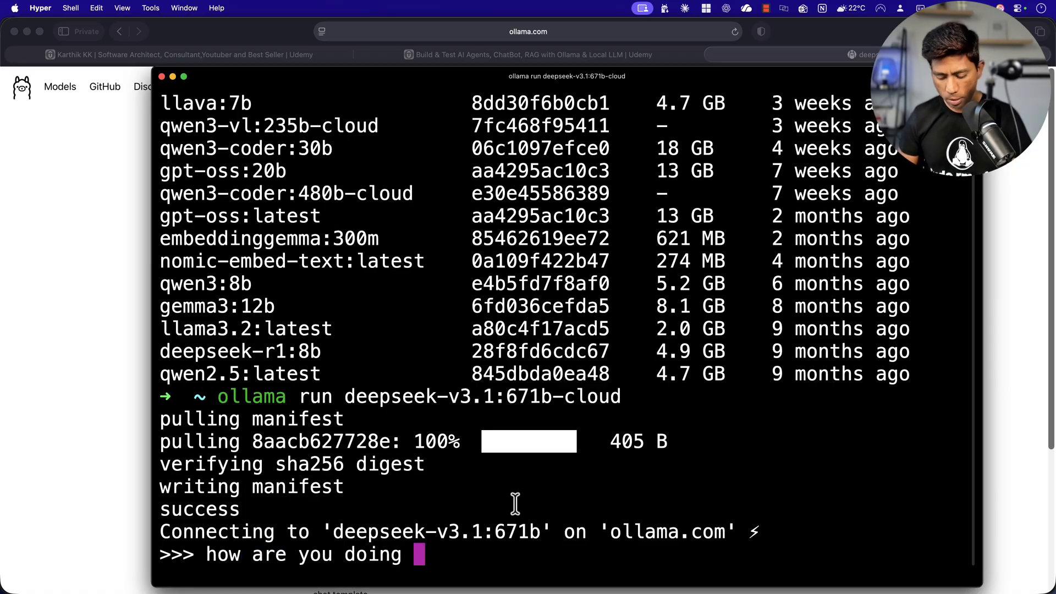
key("enter")
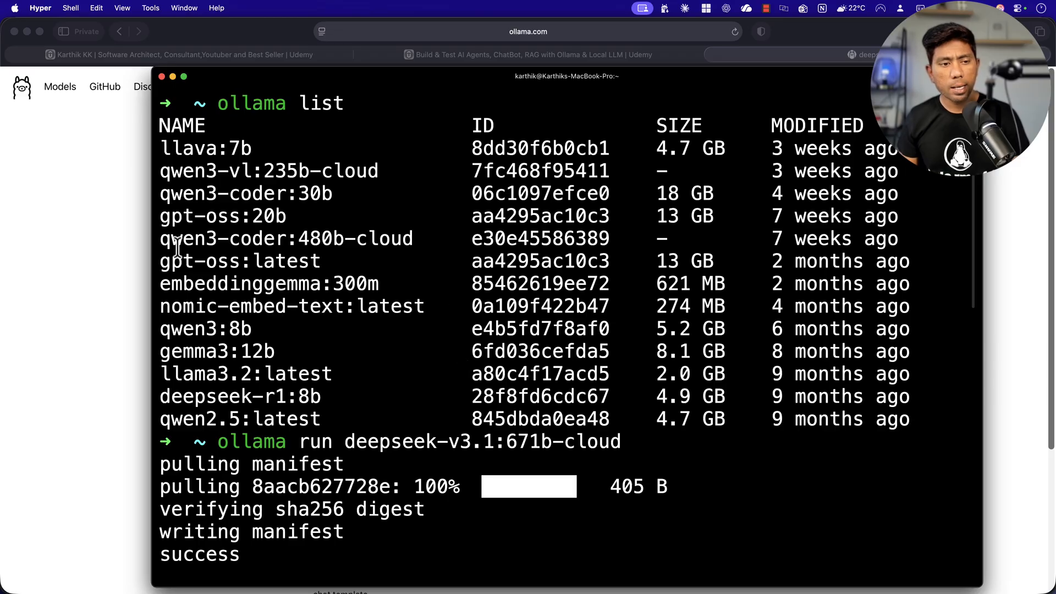
scroll("down", 3)
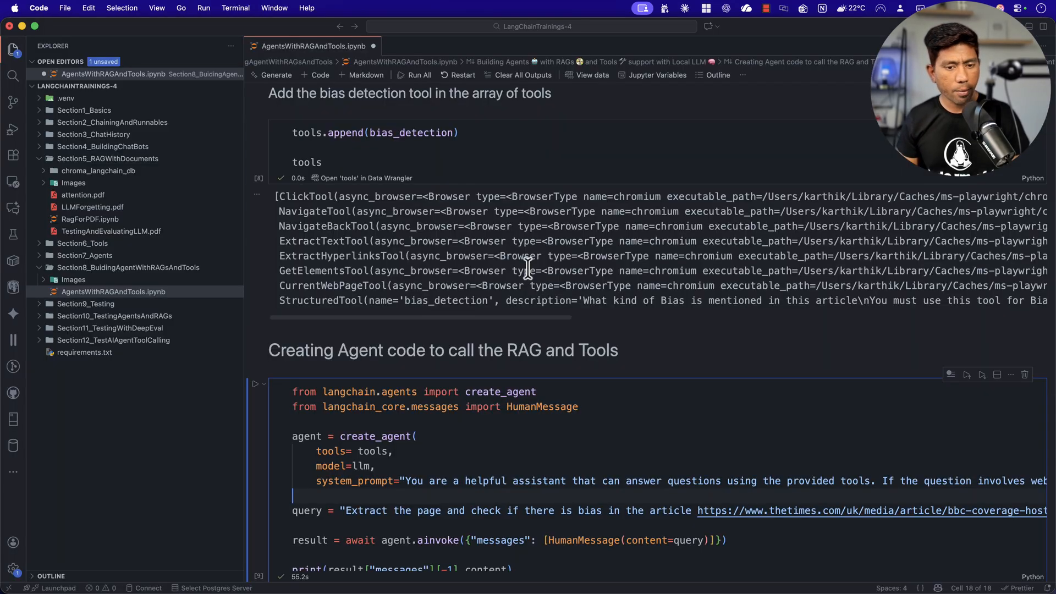
Scroll the notebook to the ChatOllama cell that still uses qwen2.5:latest
scroll("down", 3)
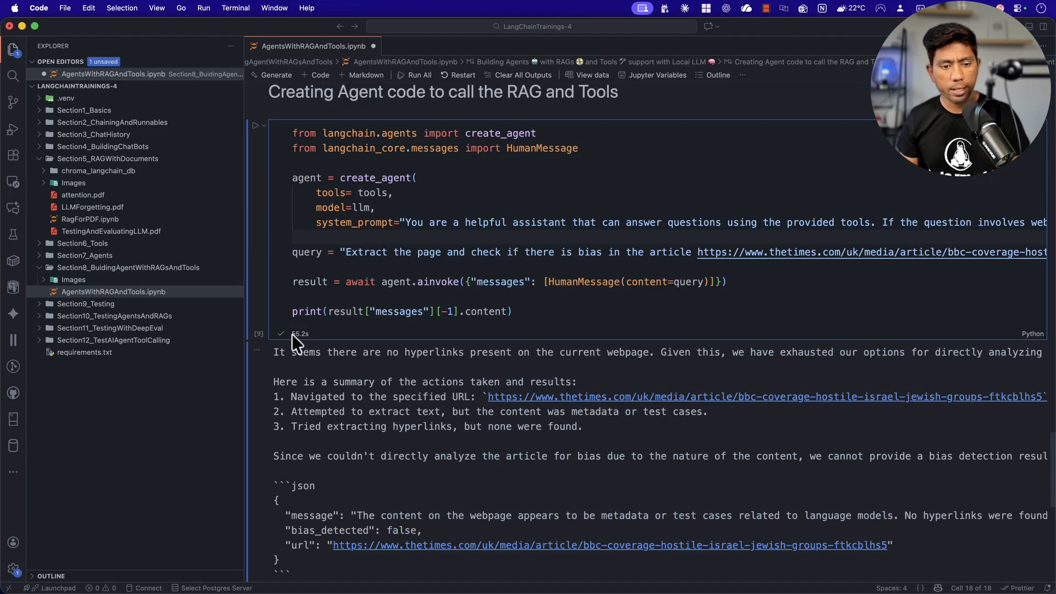
mouse_move(365, 367)
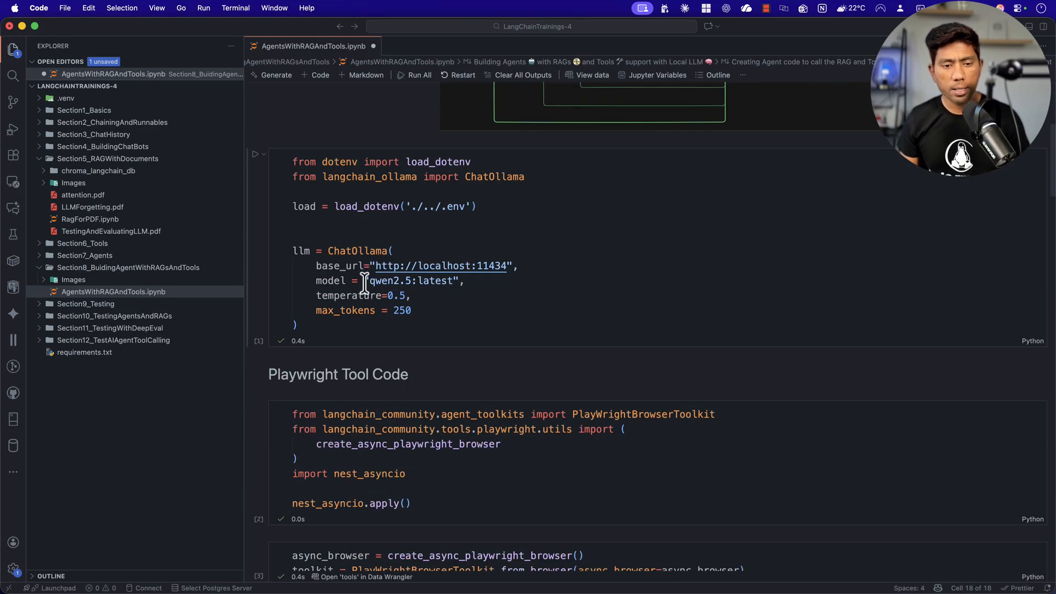
Point ChatOllama at deepseek-v3.1:671b-cloud, restart the kernel and run all cells
type("deepseek-v3.1:671b-cloud")
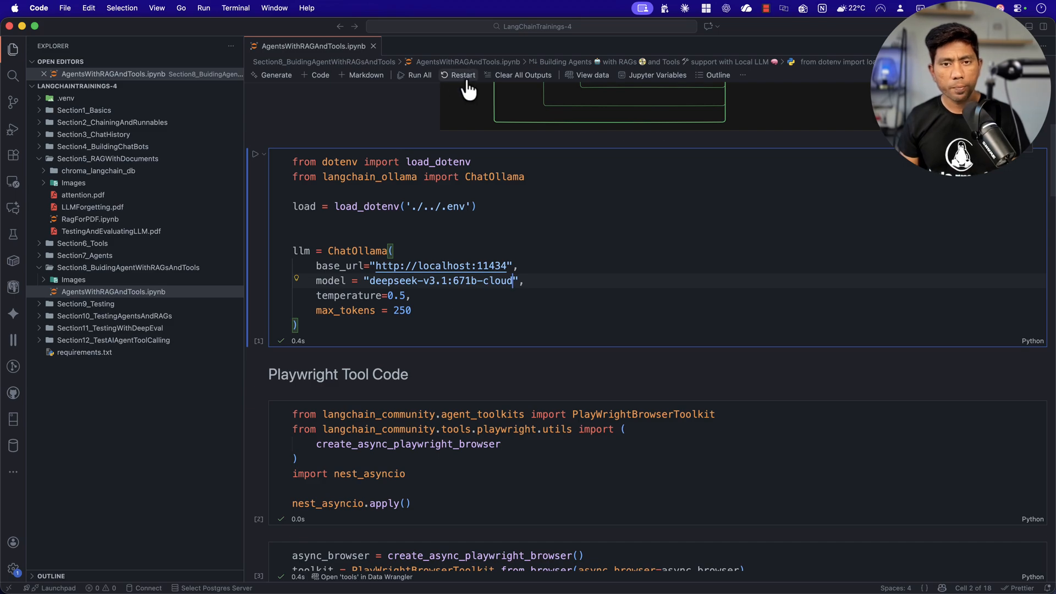
left_click(463, 75)
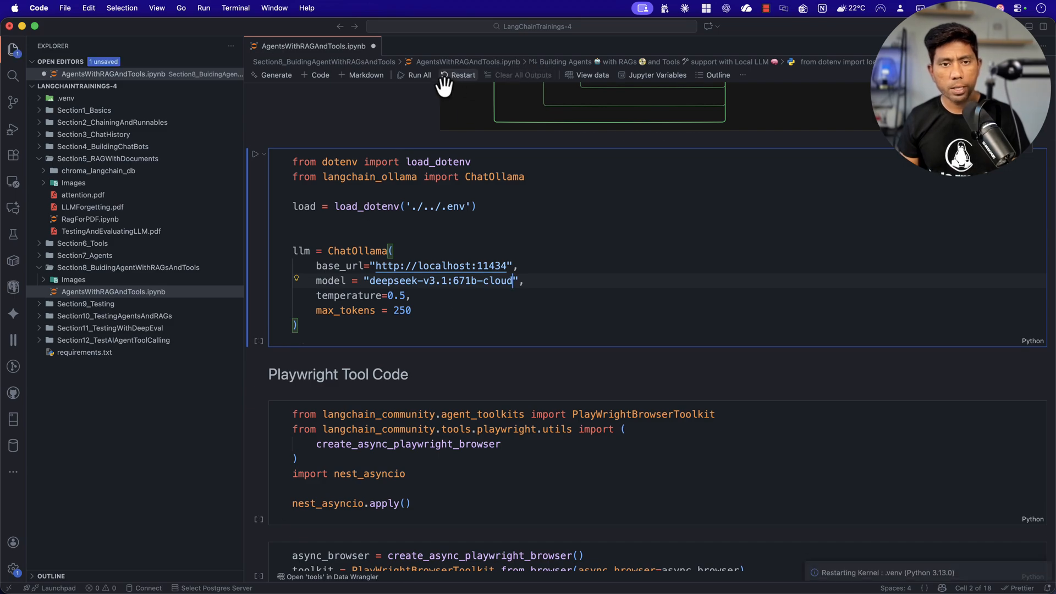
mouse_move(414, 75)
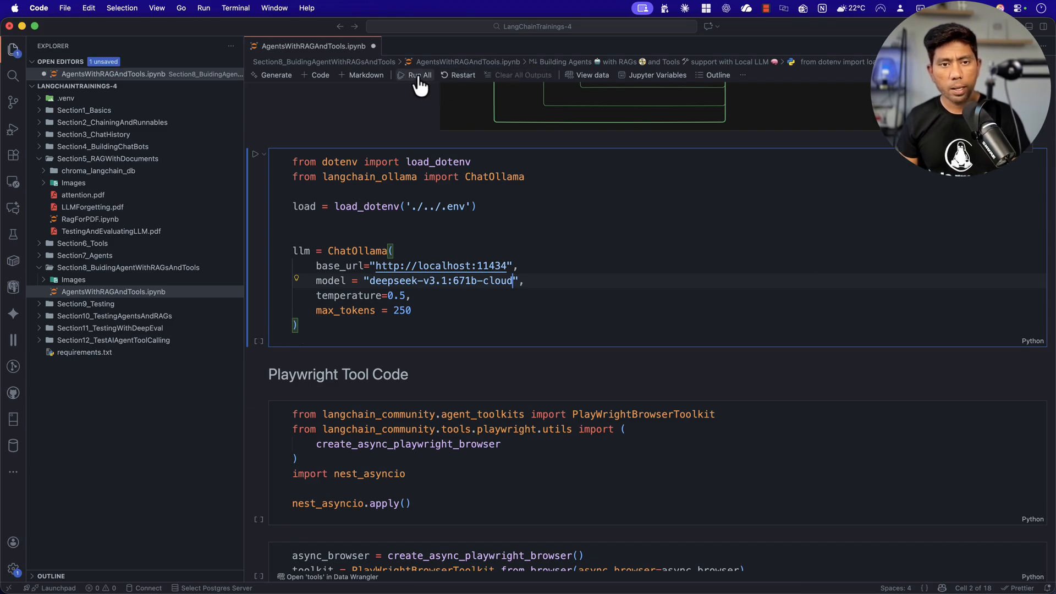
left_click(418, 75)
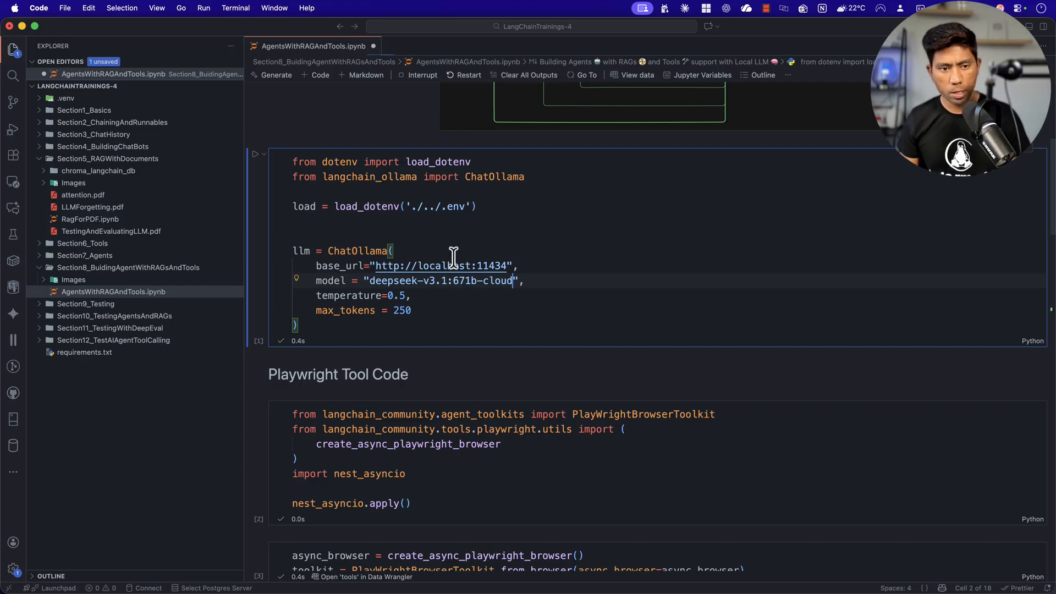
Scroll down to the agent cell to read its paywall-restricted bias result finishing in 13.4s
scroll("down", 3)
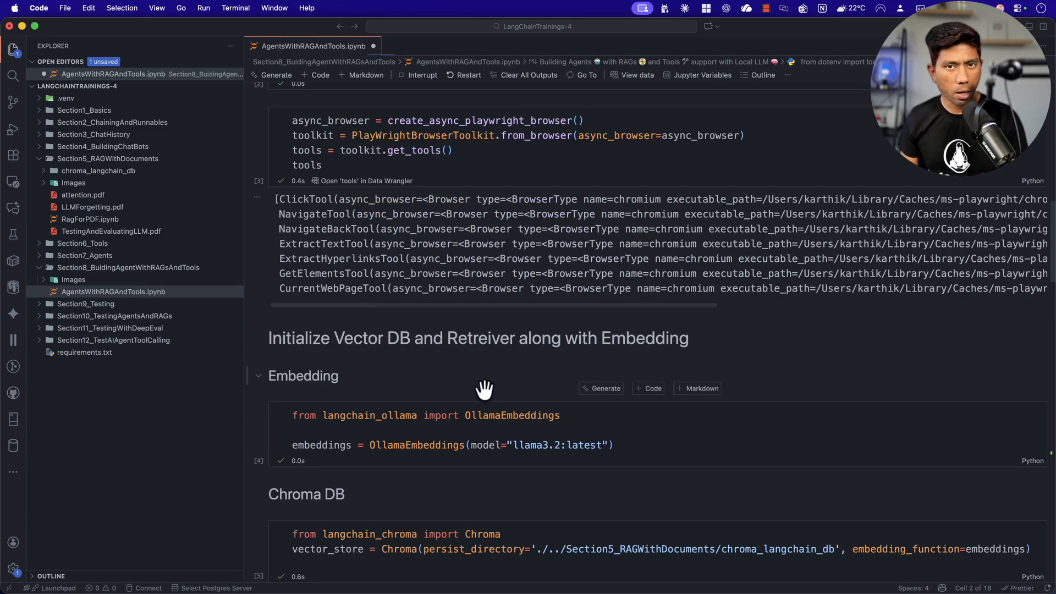
scroll("down", 3)
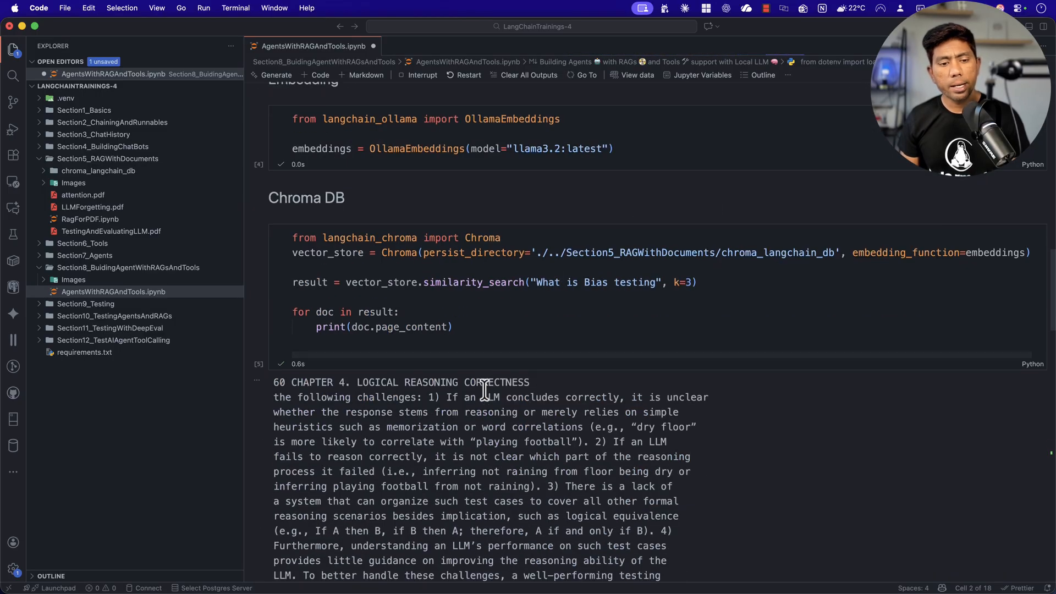
scroll("down", 3)
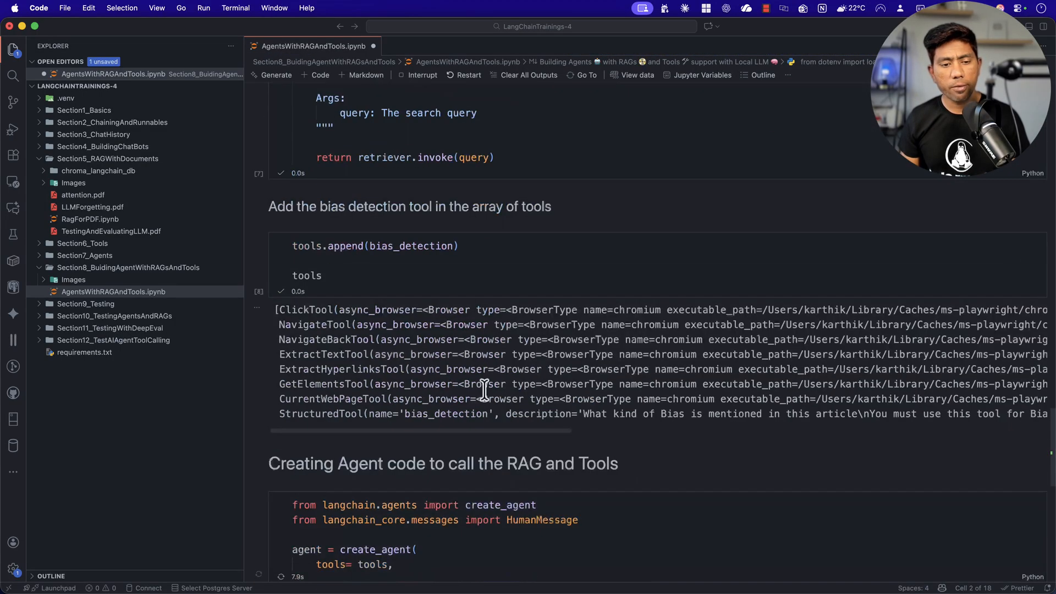
scroll("down", 3)
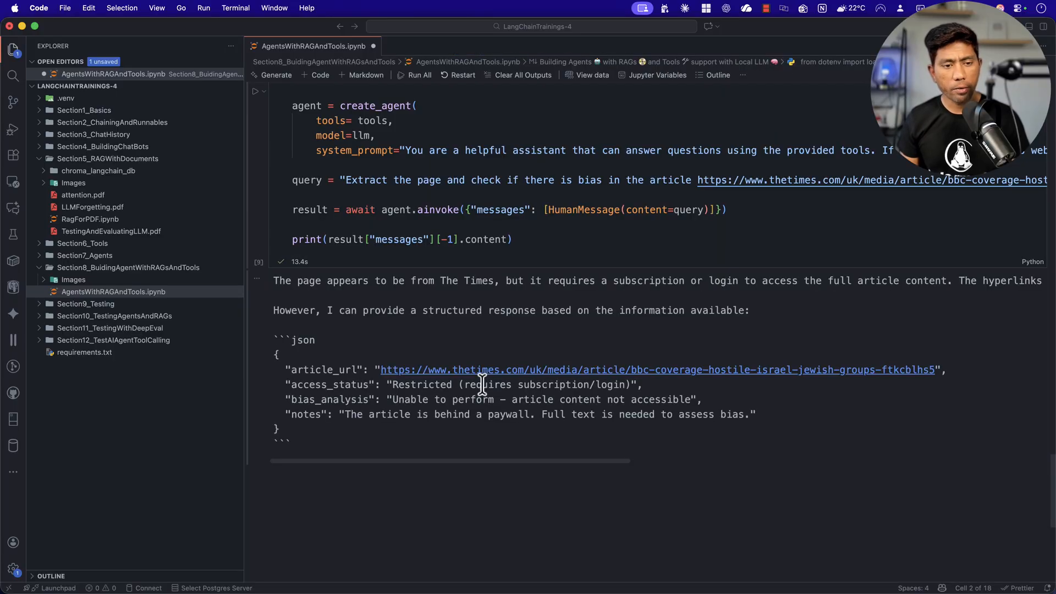
mouse_move(481, 376)
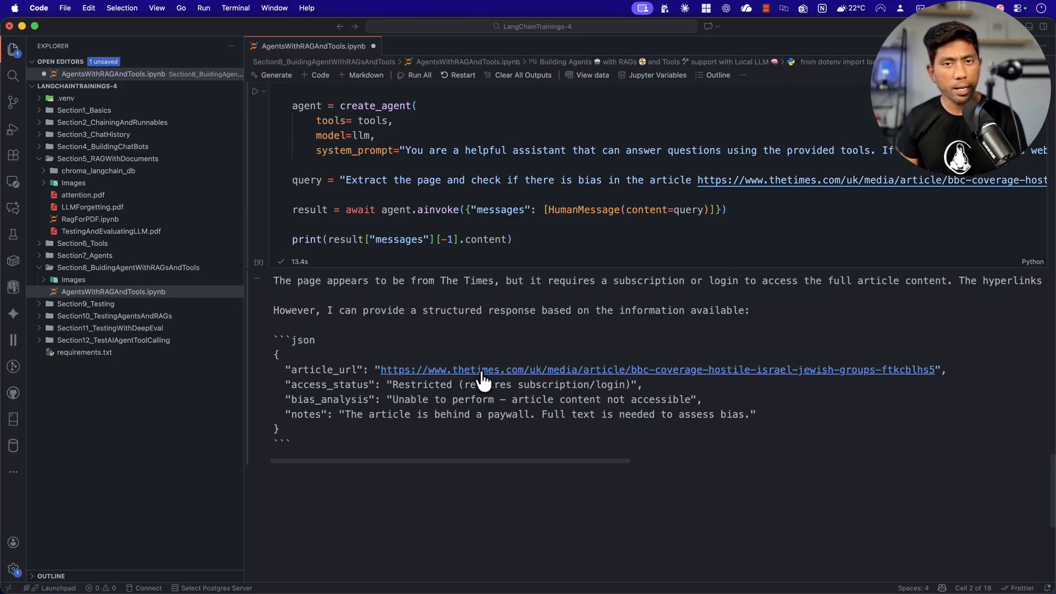
mouse_move(675, 418)
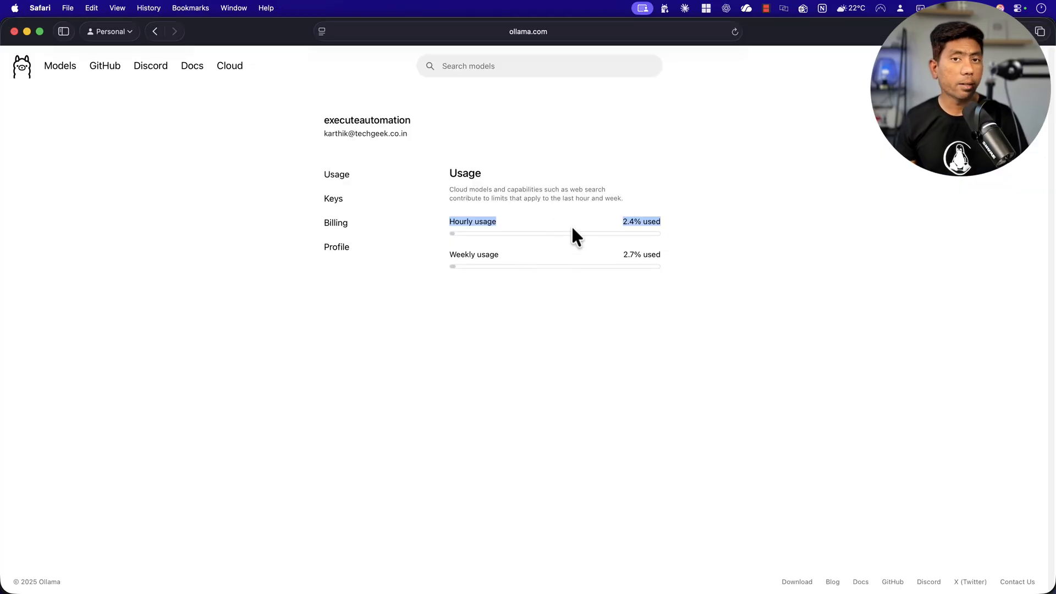
mouse_move(529, 239)
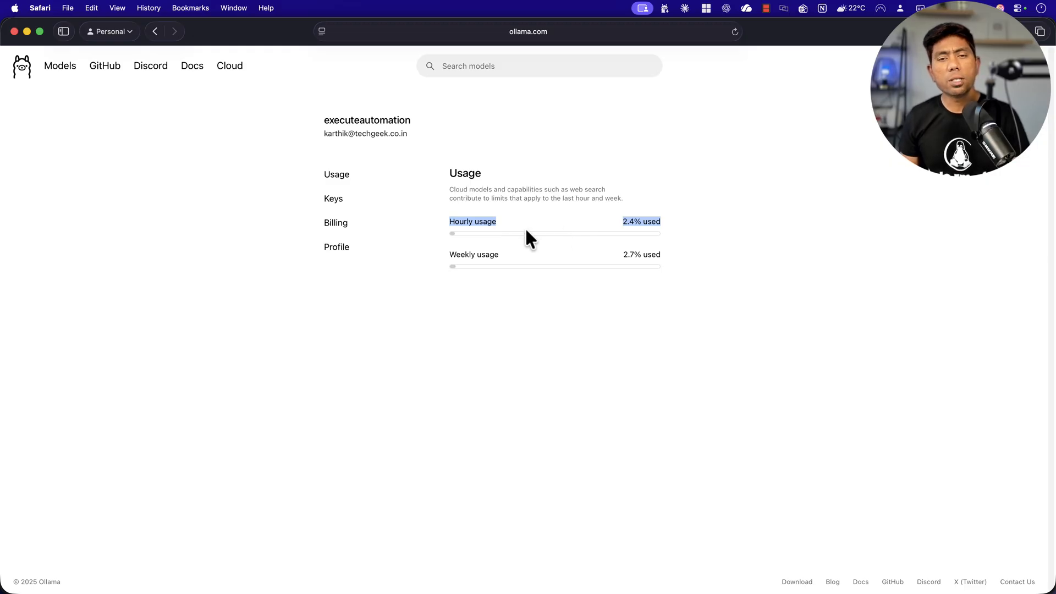
mouse_move(336, 223)
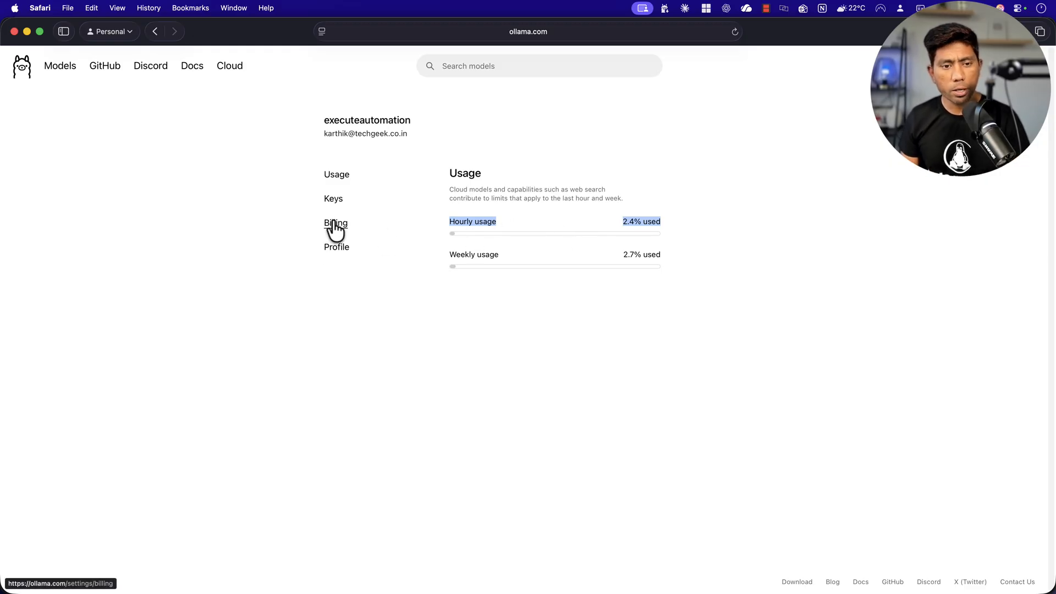
View Billing's Upgrade subscription card, then return to Usage showing 2.8% hourly and 2.7% weekly
left_click(336, 224)
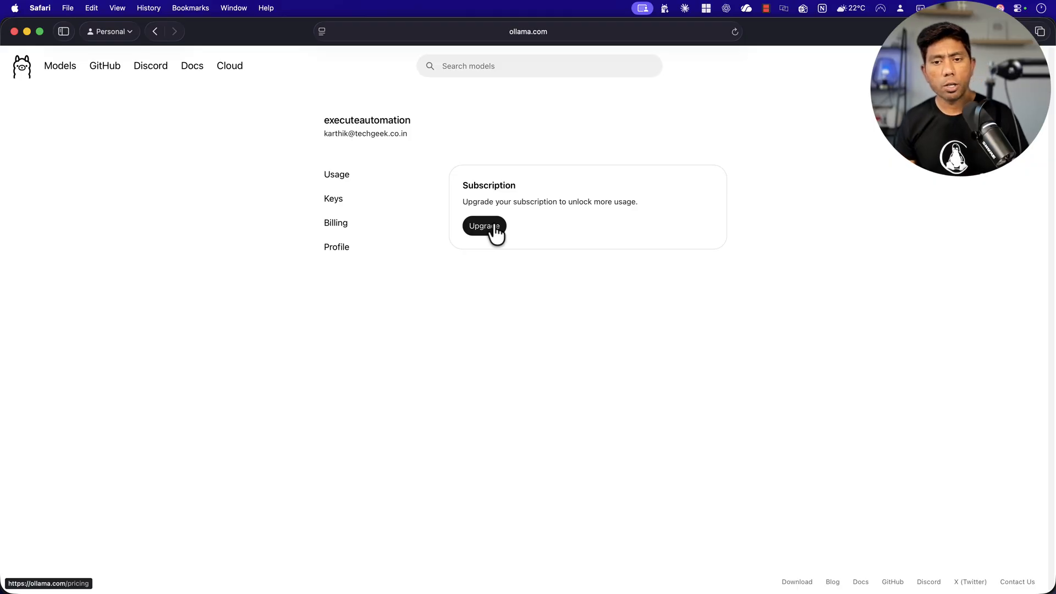
left_click(336, 174)
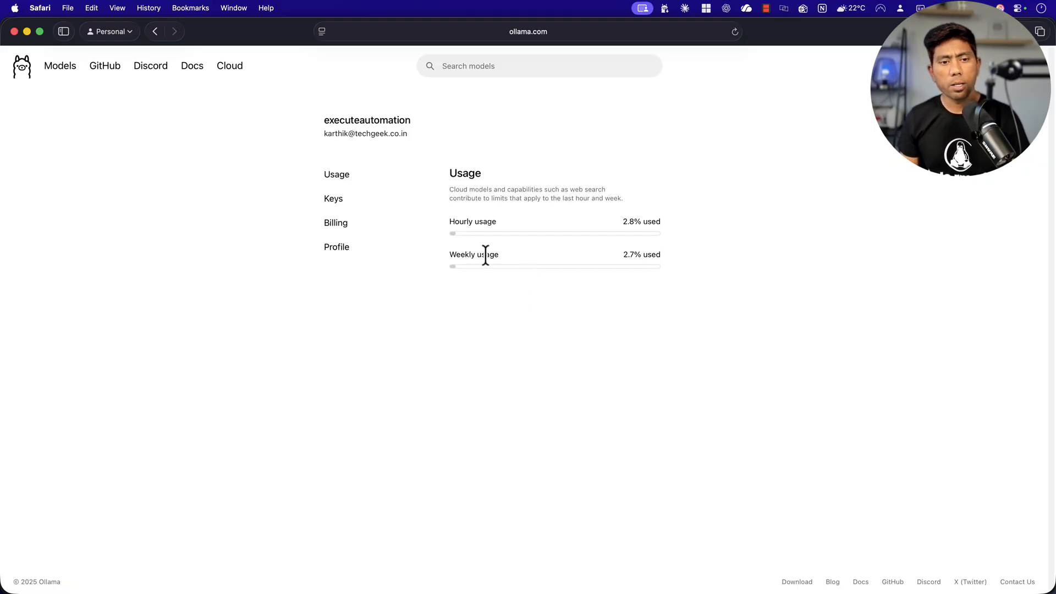
mouse_move(422, 198)
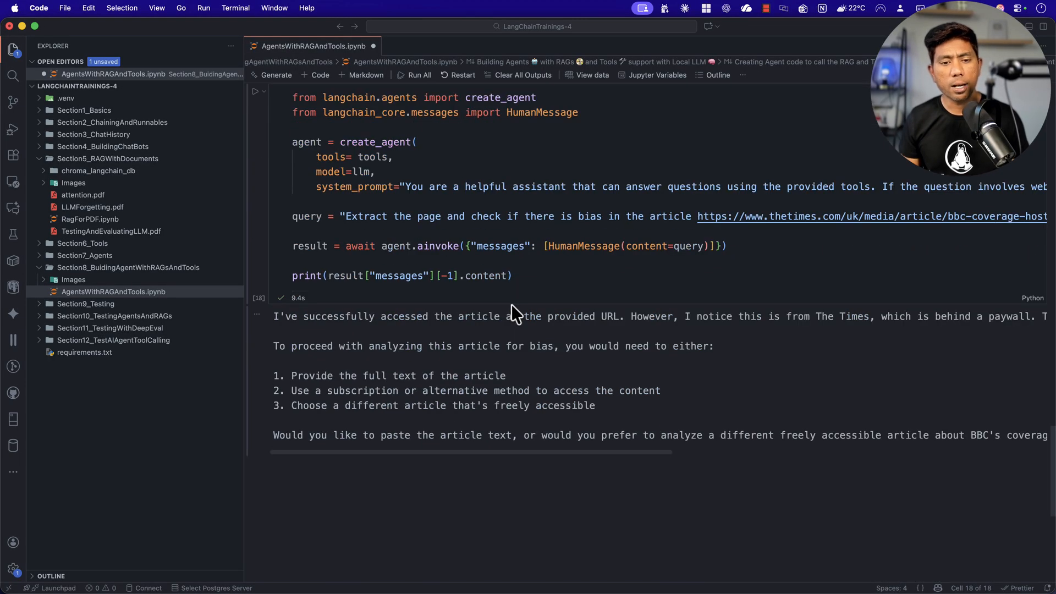
Scroll to the re-run agent cell's 9.4s output reporting the article is paywalled
scroll("down", 3)
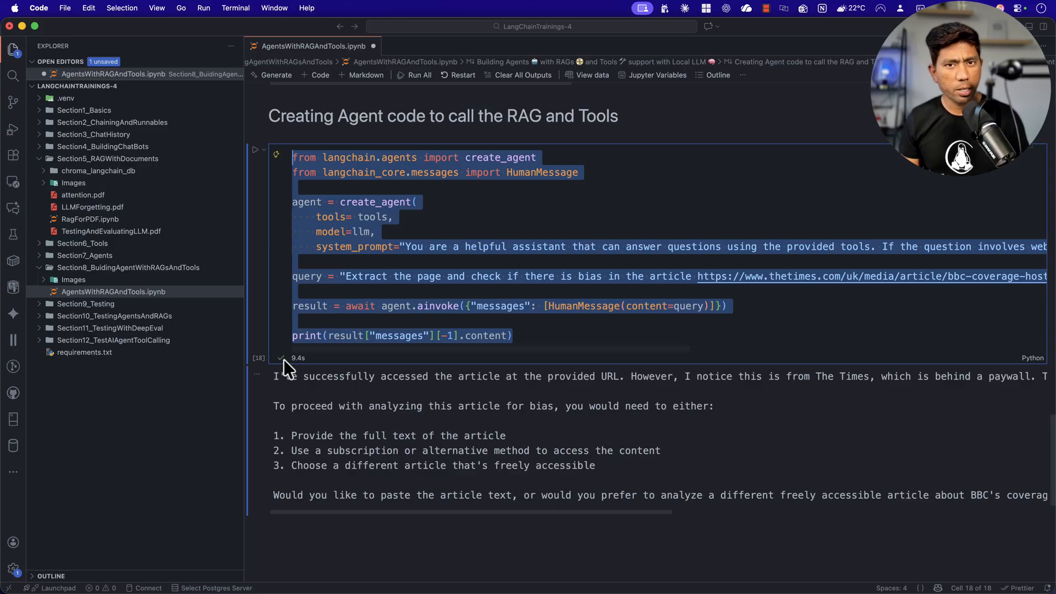
mouse_move(330, 374)
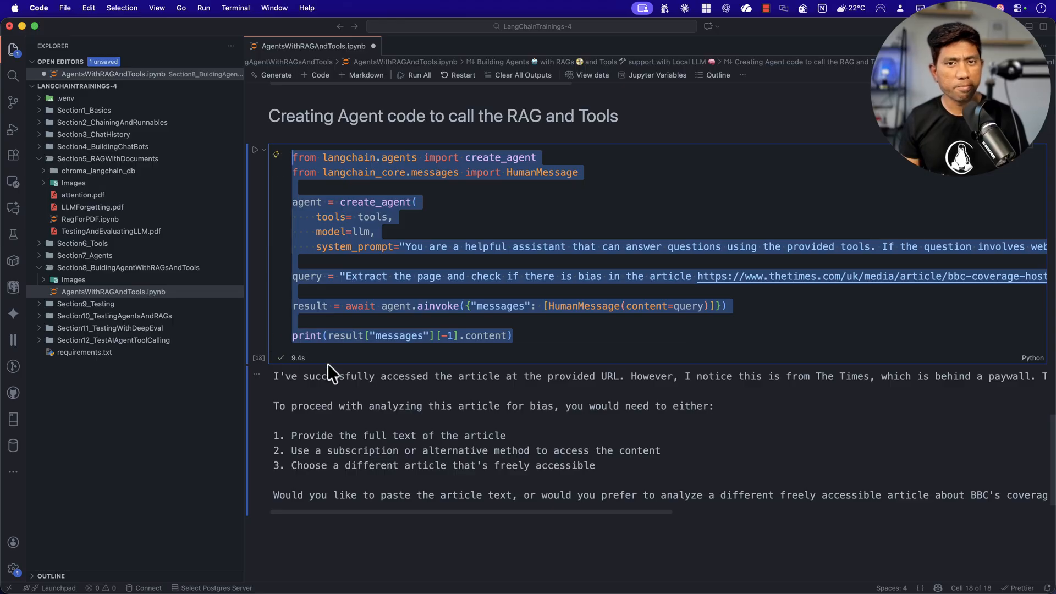